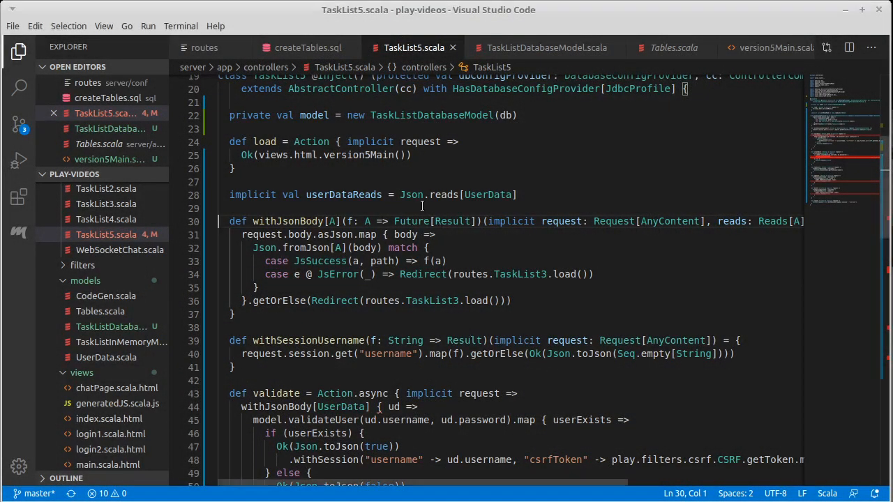
Wrap both Redirect(routes.TaskList3.load()) results in withJsonBody in Future.successful
{"action": "left_click", "coordinate": [547, 48]}
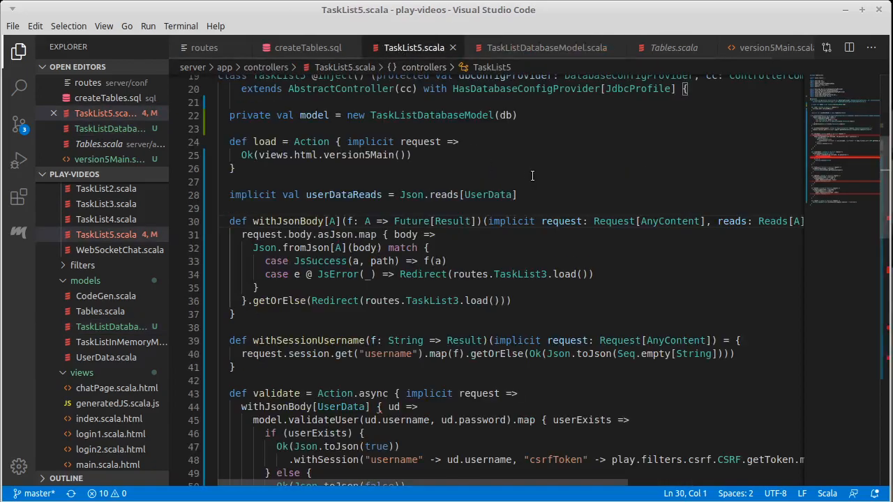
{"action": "scroll", "scroll_direction": "down", "scroll_amount": 3}
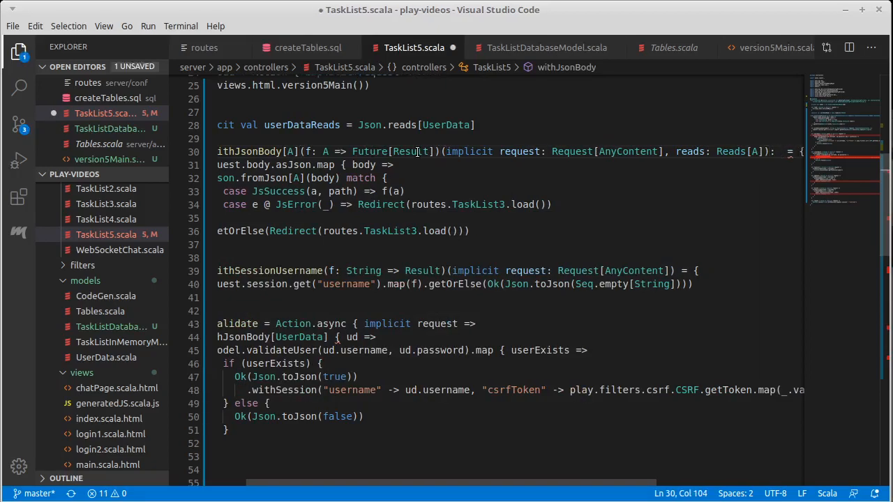
{"action": "type", "text": "F"}
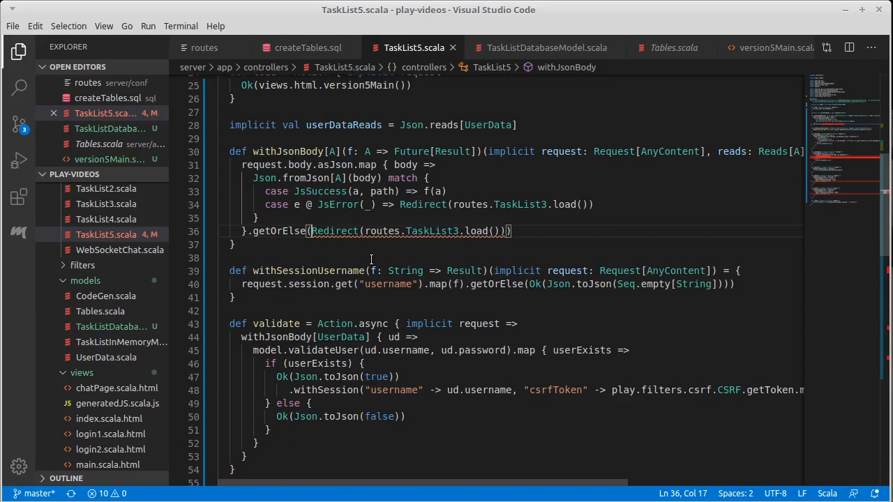
{"action": "type", "text": "Future.successful(Re"}
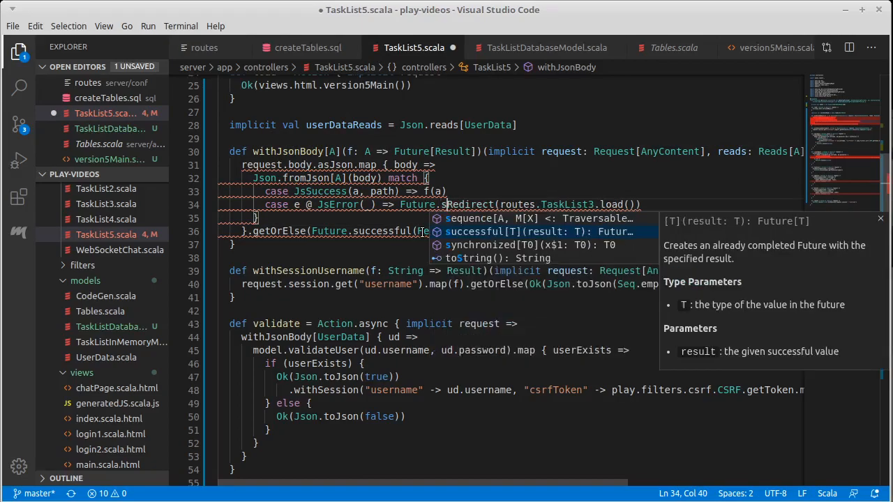
{"action": "key", "text": "Tab"}
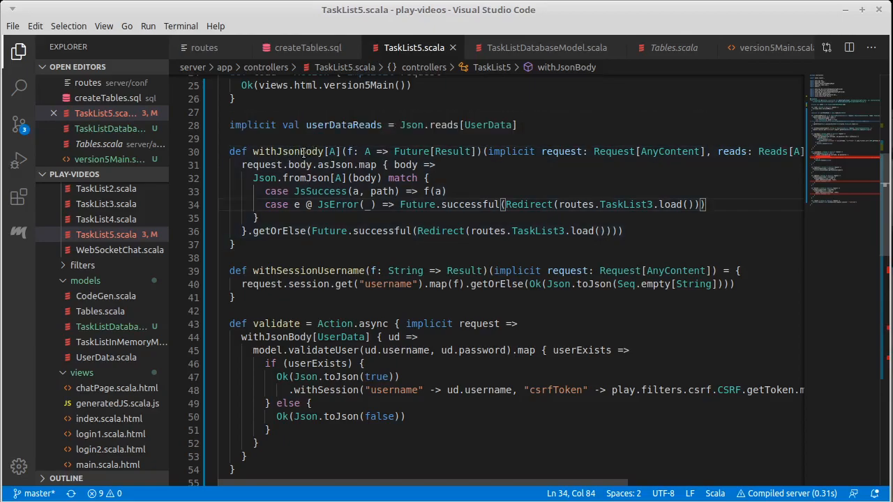
{"action": "scroll", "scroll_direction": "down", "scroll_amount": 3}
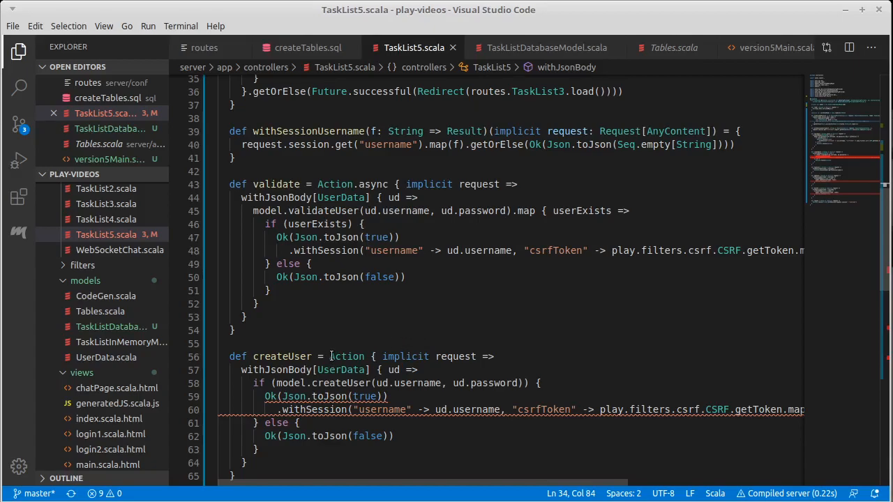
Append .async to the createUser, taskList, addTask, delete and logout Actions and save
{"action": "scroll", "scroll_direction": "down", "scroll_amount": 3}
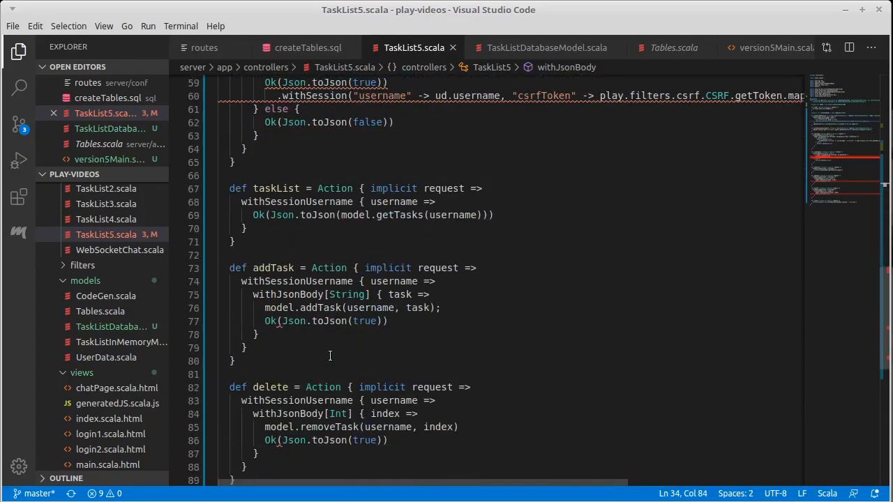
{"action": "scroll", "scroll_direction": "down", "scroll_amount": 3}
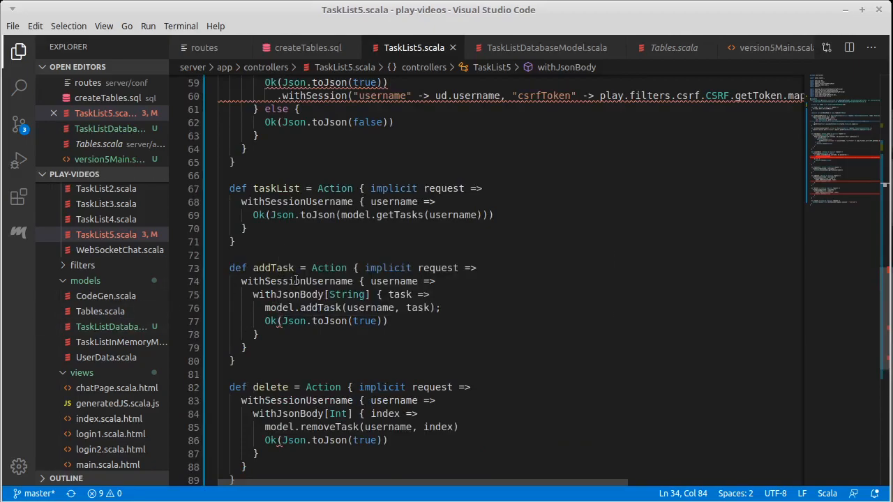
{"action": "scroll", "scroll_direction": "up", "scroll_amount": 3}
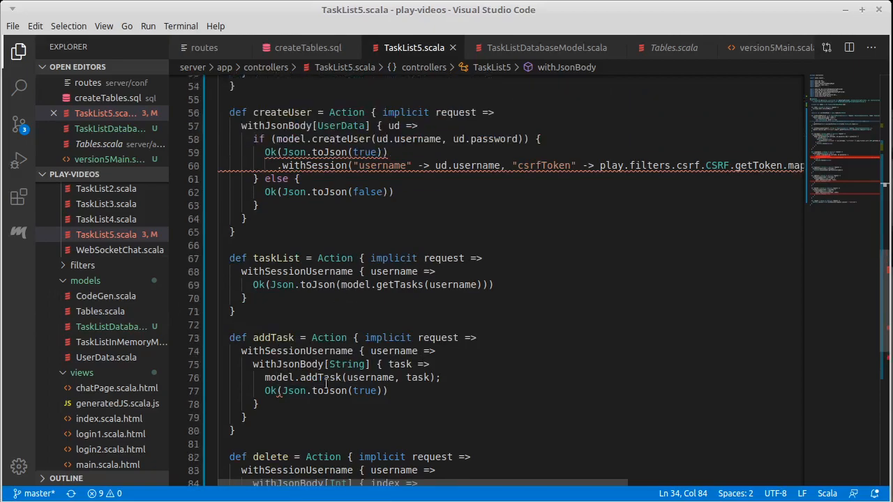
{"action": "scroll", "scroll_direction": "up", "scroll_amount": 3}
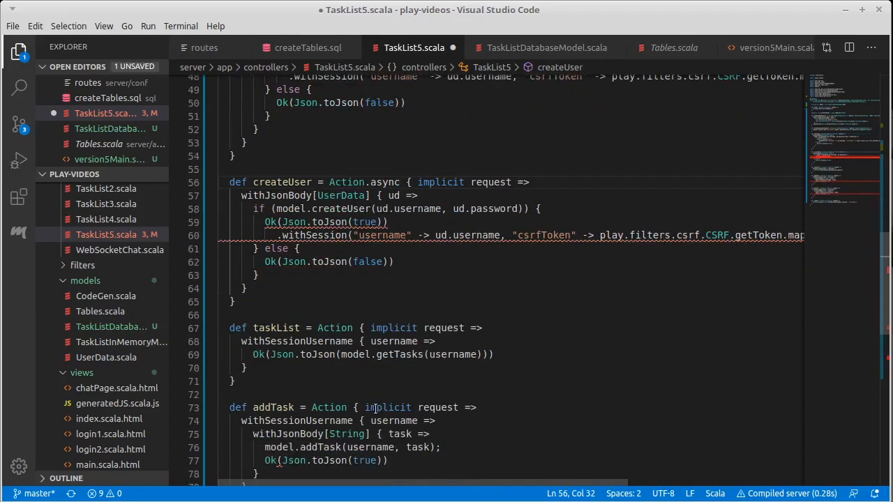
{"action": "type", "text": ".async"}
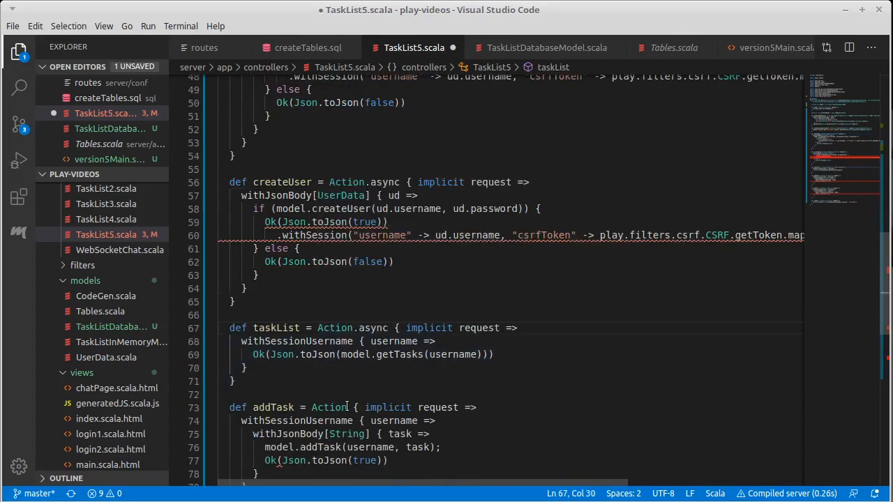
{"action": "scroll", "scroll_direction": "down", "scroll_amount": 3}
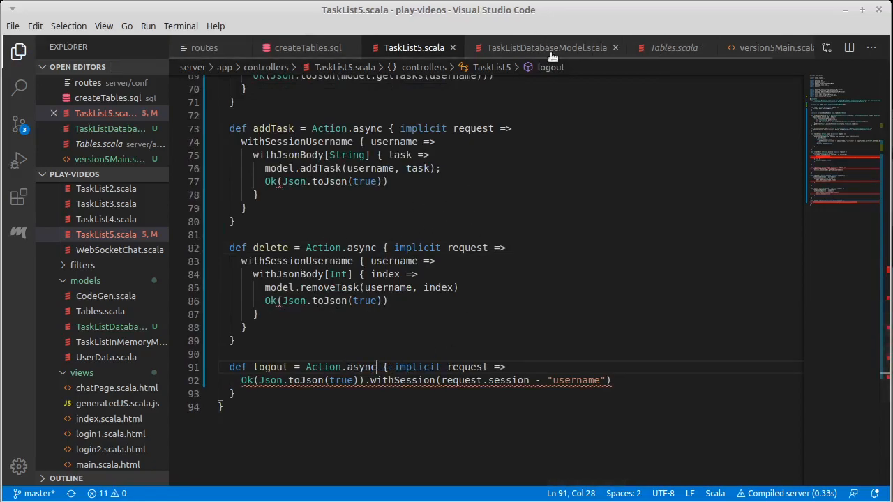
Wrap createUser, getTasks, addTask and removeTask return types in Future, addTask as Future[Int]
{"action": "left_click", "coordinate": [548, 47]}
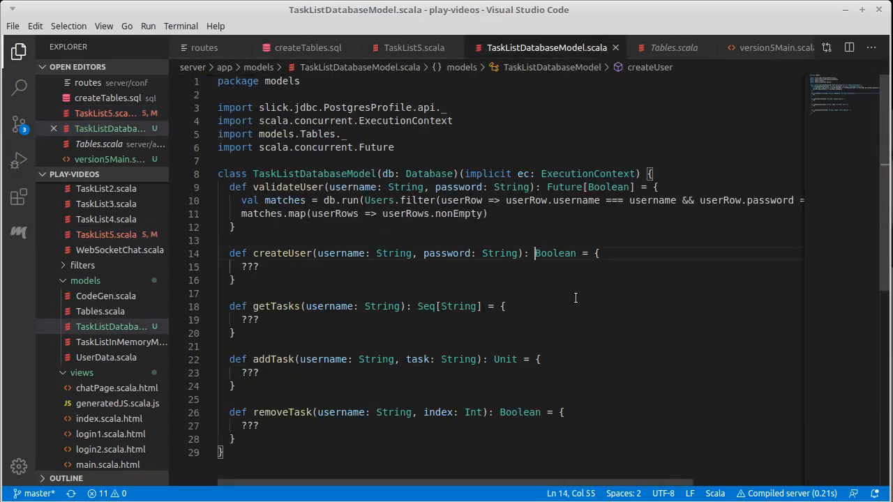
{"action": "type", "text": "Future["}
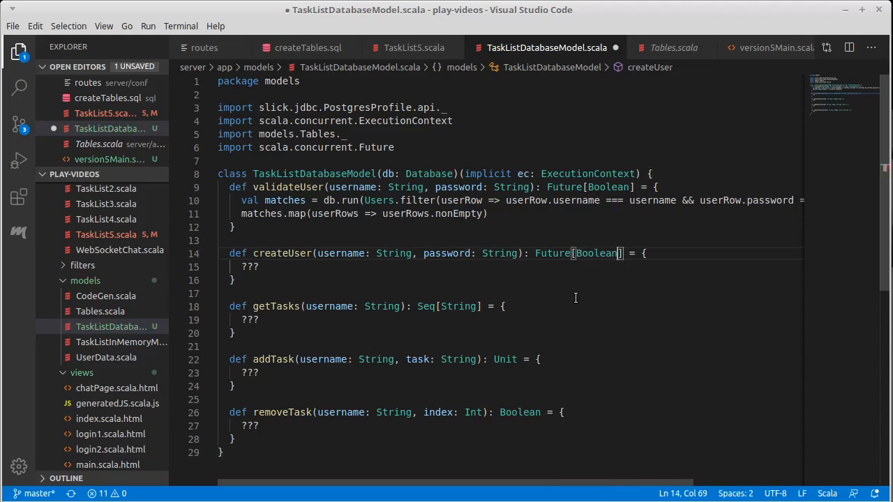
{"action": "double_click", "coordinate": [551, 253]}
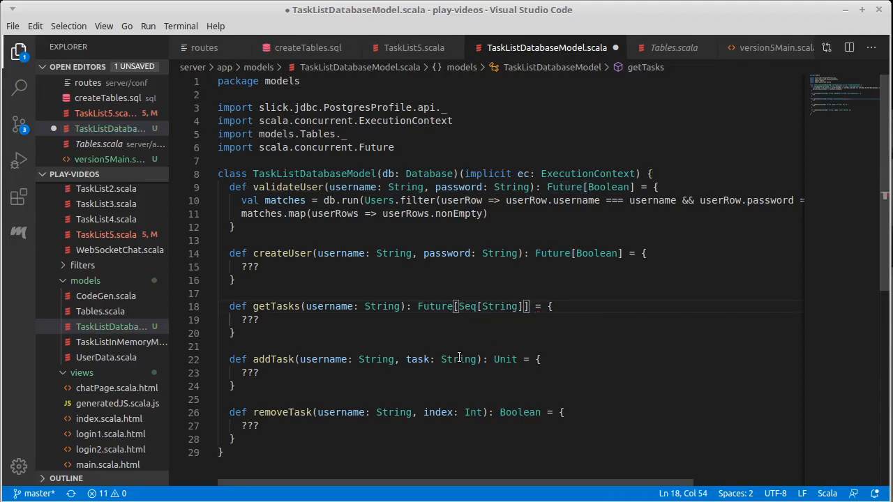
{"action": "left_click", "coordinate": [493, 359]}
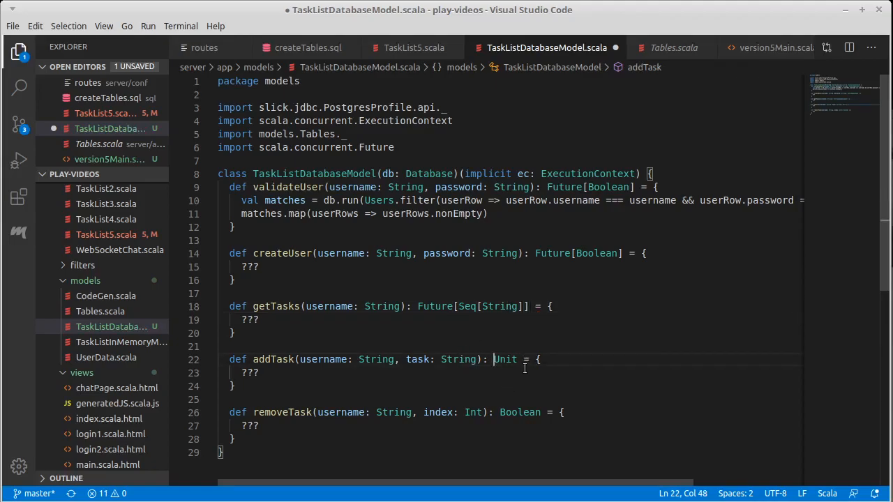
{"action": "mouse_move", "coordinate": [531, 412]}
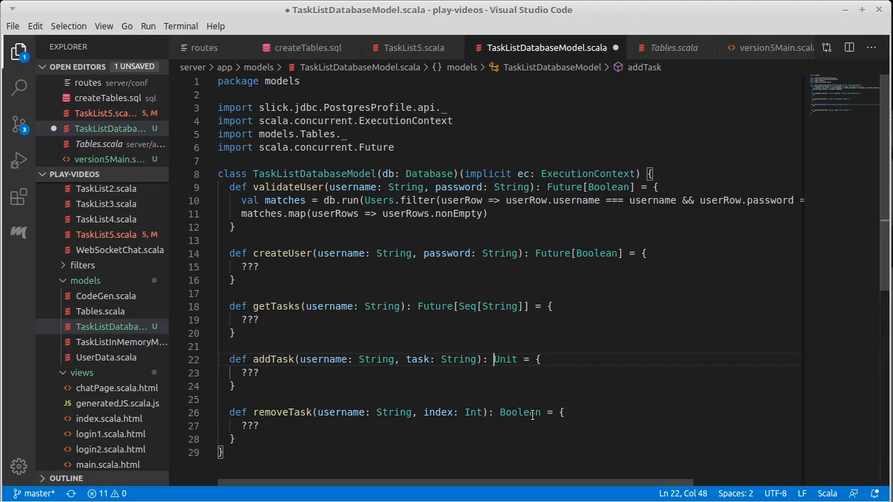
{"action": "type", "text": "Future["}
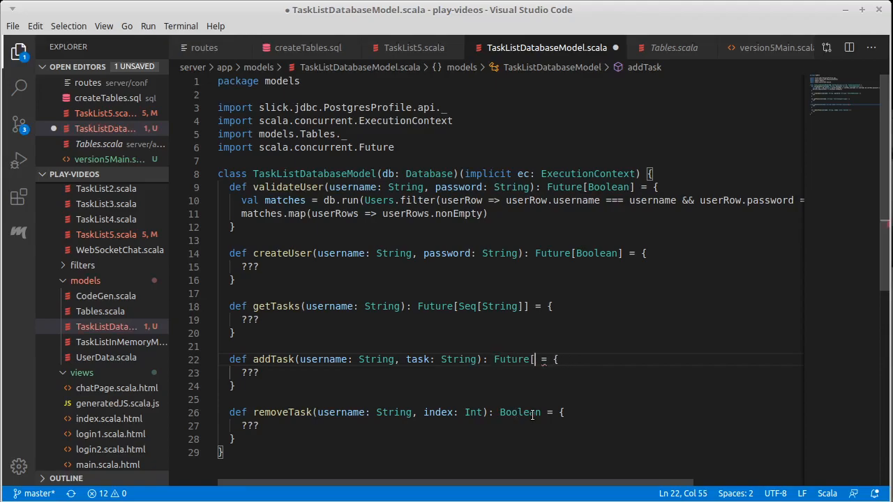
{"action": "type", "text": "Int]"}
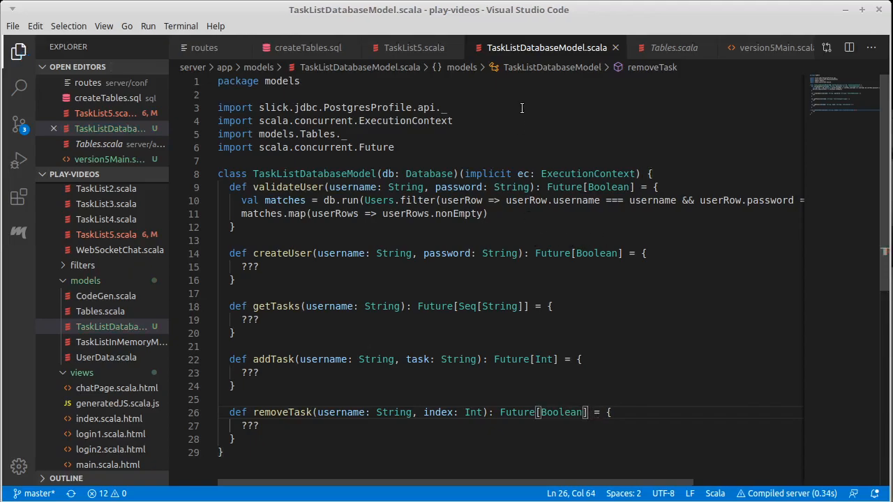
Set createUser to TODO and comment out its old body
{"action": "left_click", "coordinate": [413, 47]}
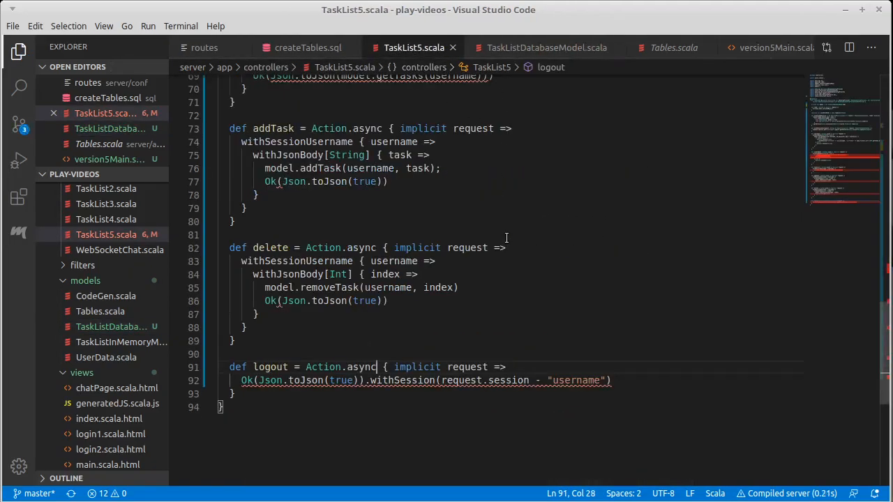
{"action": "key", "text": "BackSpace"}
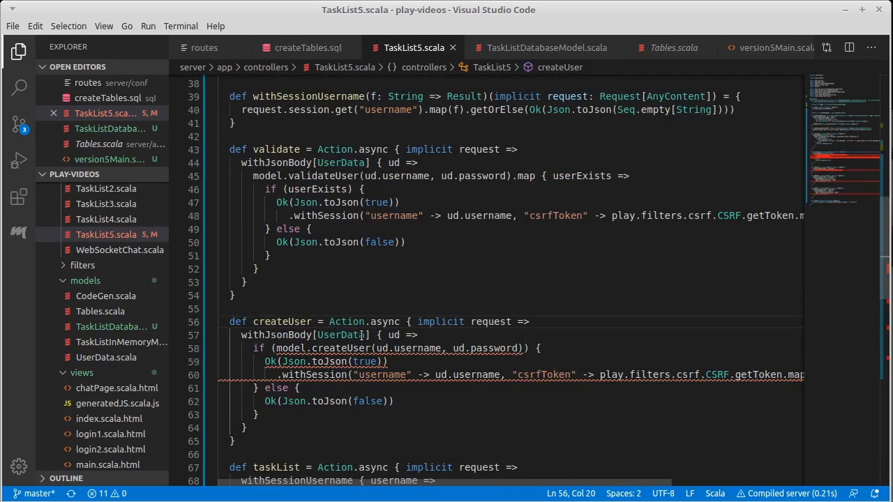
{"action": "type", "text": "TODO"}
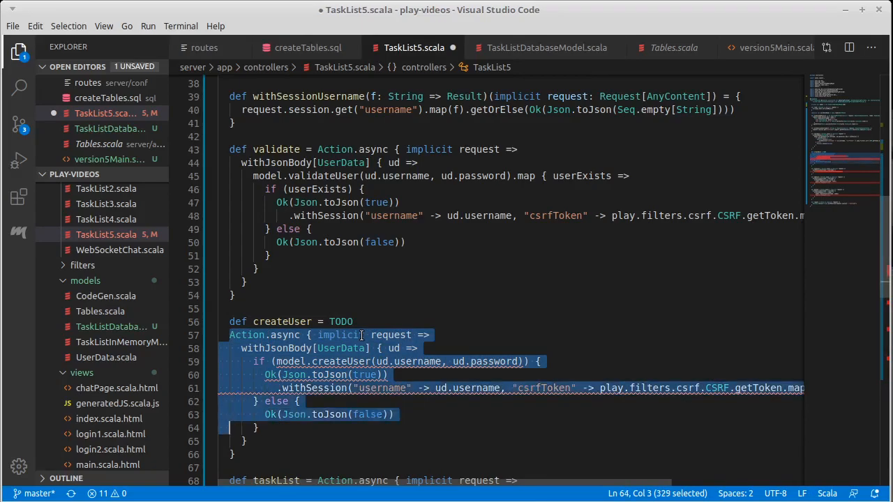
{"action": "key", "text": "ctrl+/"}
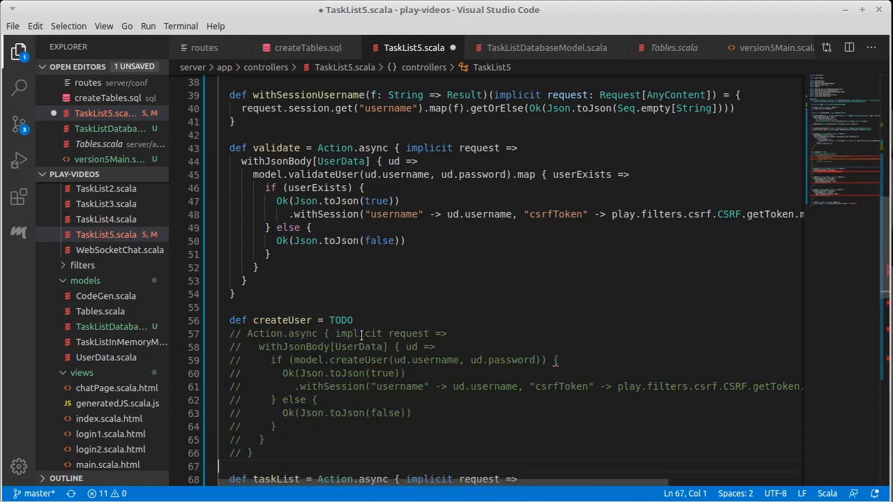
Stub the taskList and addTask actions as TODO
{"action": "scroll", "scroll_direction": "down", "scroll_amount": 3}
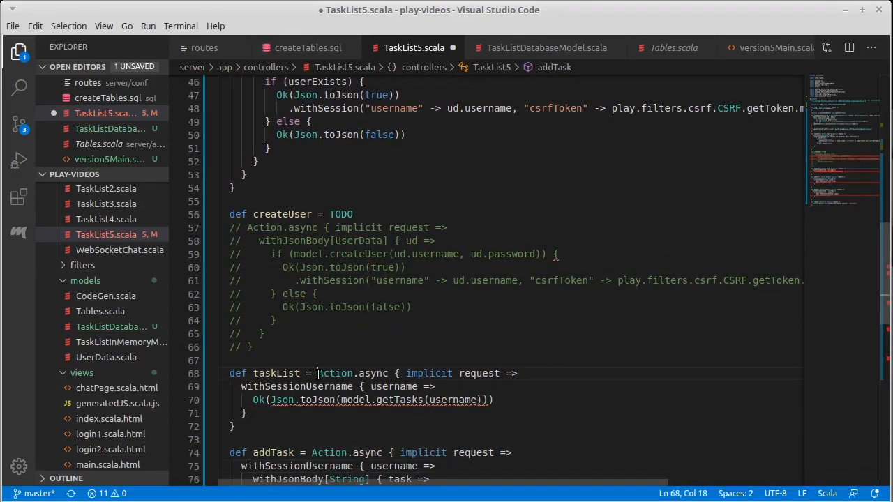
{"action": "type", "text": "TODO"}
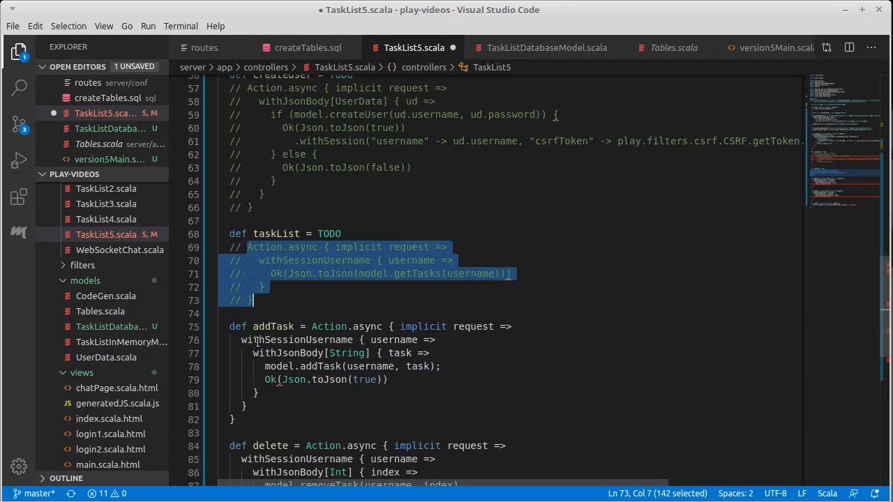
{"action": "left_click", "coordinate": [313, 327]}
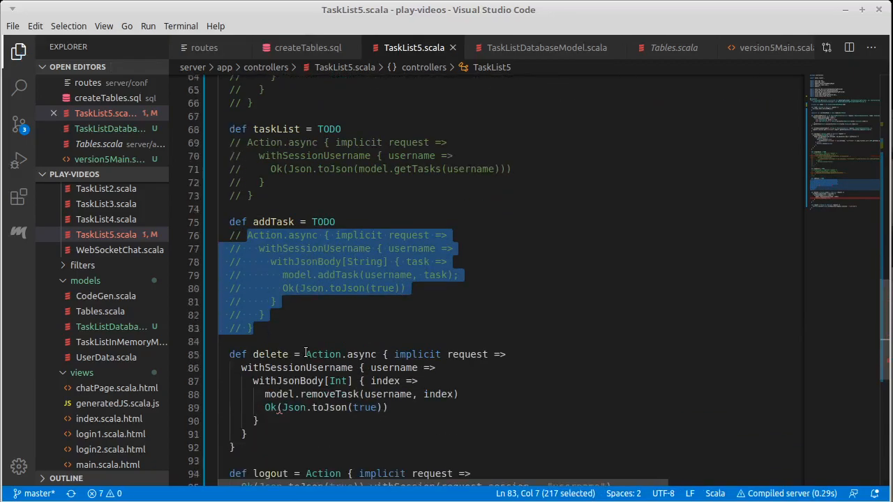
{"action": "type", "text": "TODO"}
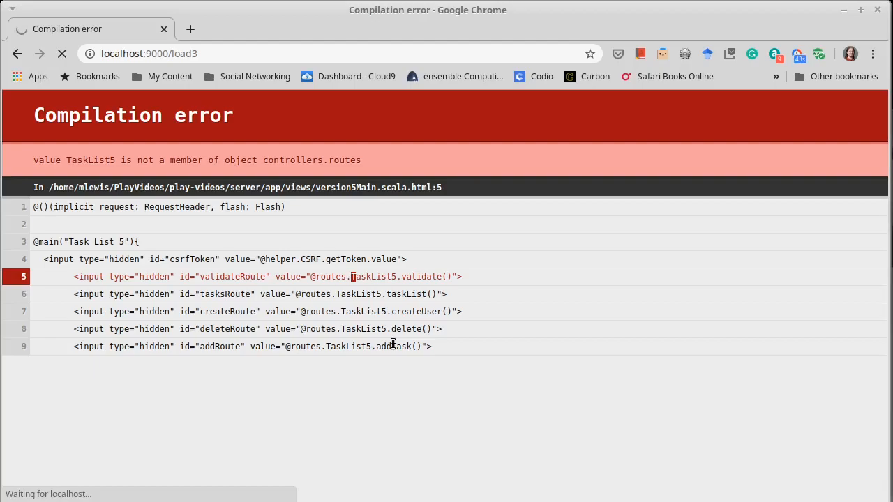
{"action": "mouse_move", "coordinate": [391, 343]}
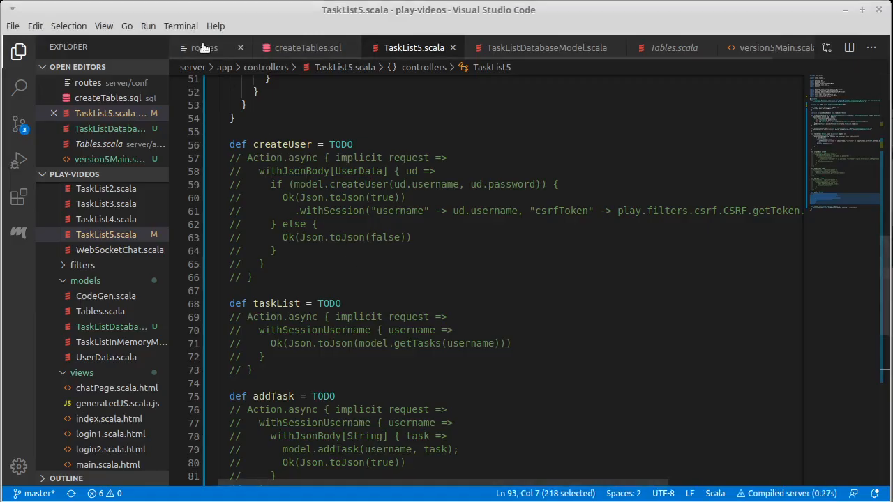
Add a '#Routes for version 5' block in conf/routes, changing the copied 3s to 5
{"action": "left_click", "coordinate": [203, 47]}
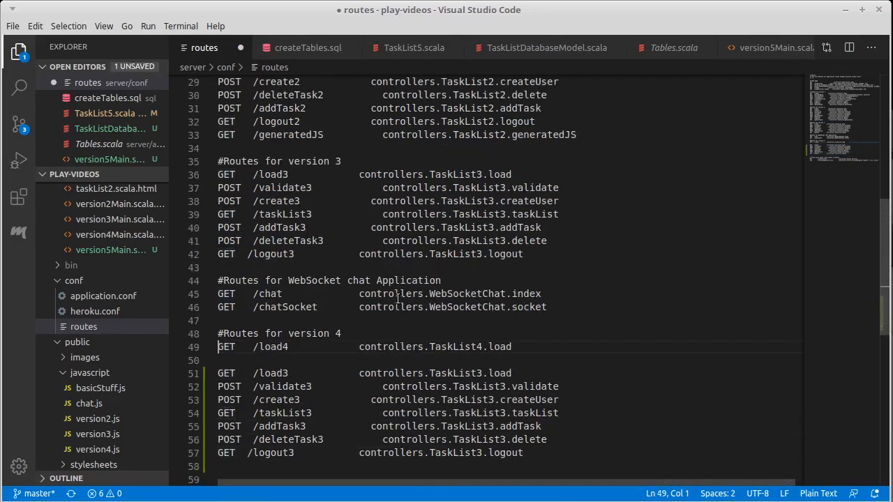
{"action": "type", "text": "#Routes for version"}
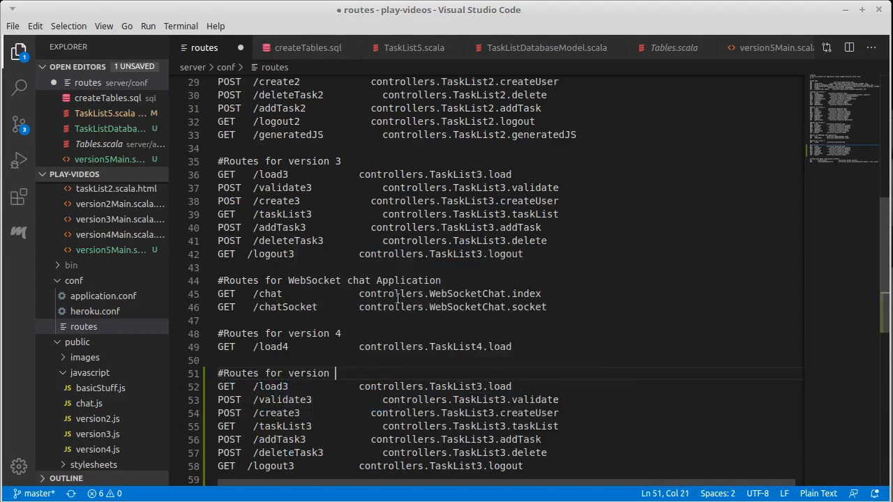
{"action": "type", "text": "5"}
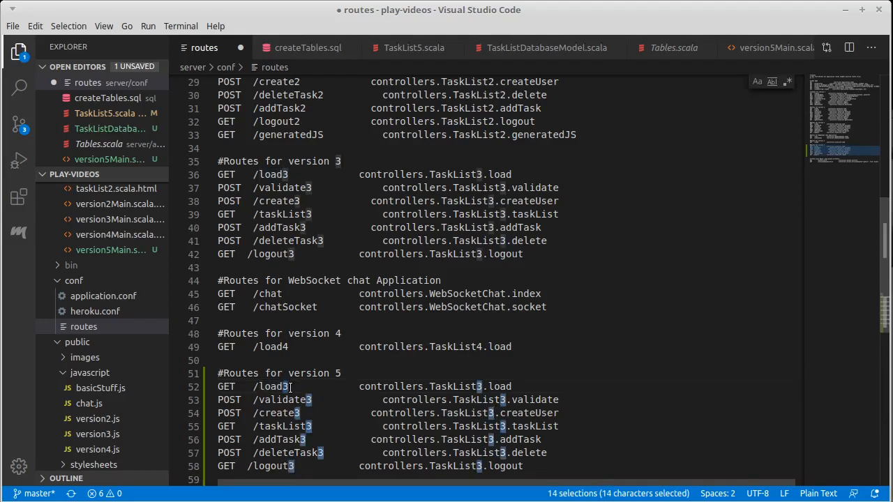
{"action": "type", "text": "5"}
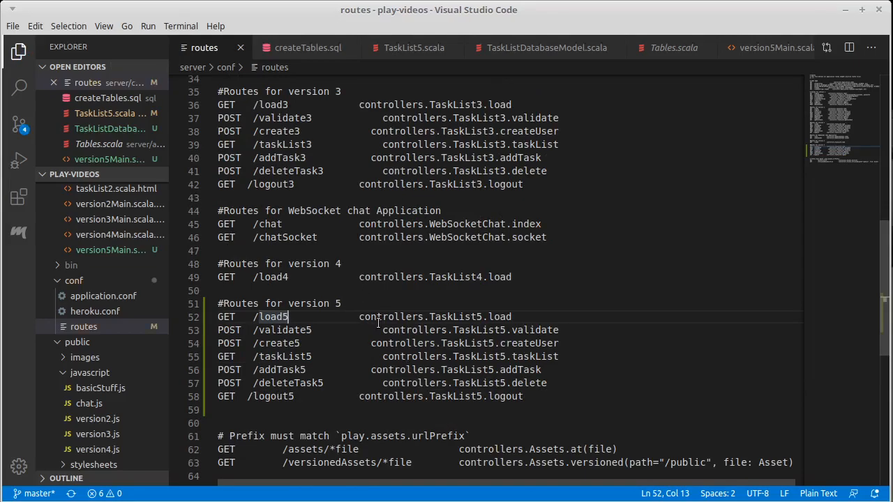
{"action": "mouse_move", "coordinate": [415, 48]}
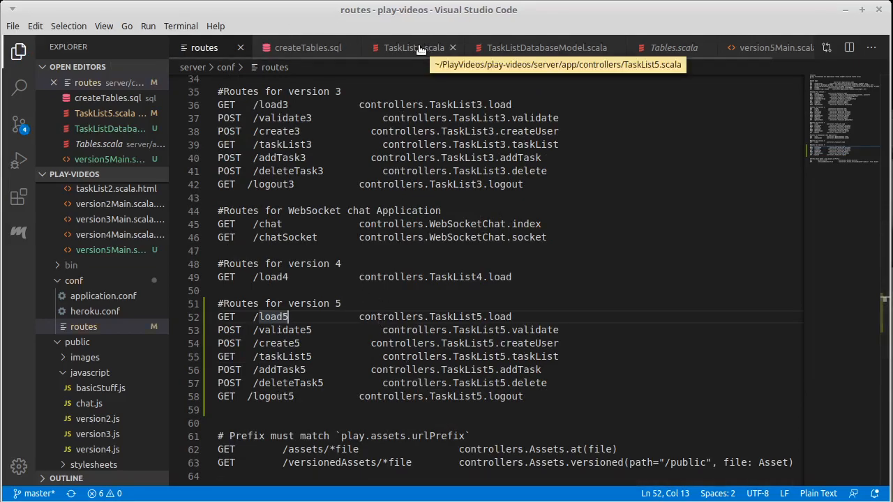
{"action": "left_click", "coordinate": [414, 48]}
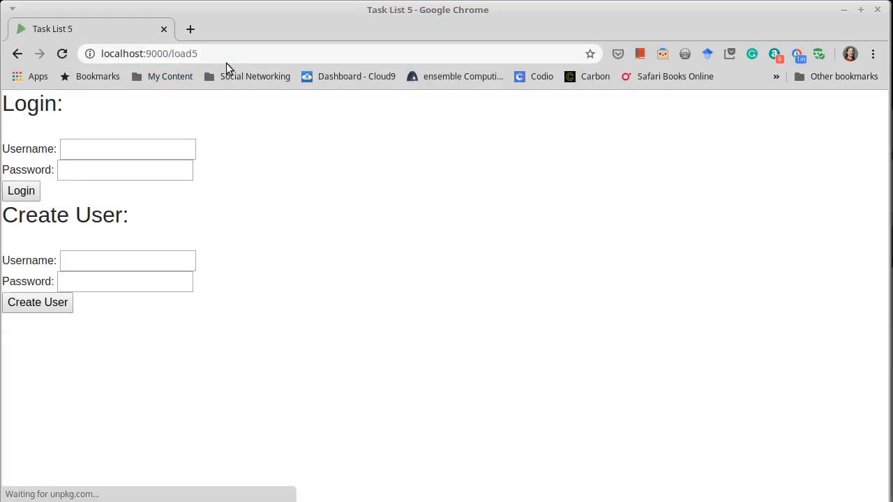
Log in on localhost:9000/load5 with the saved autofill account and get 'Login Failed'
{"action": "left_click", "coordinate": [126, 149]}
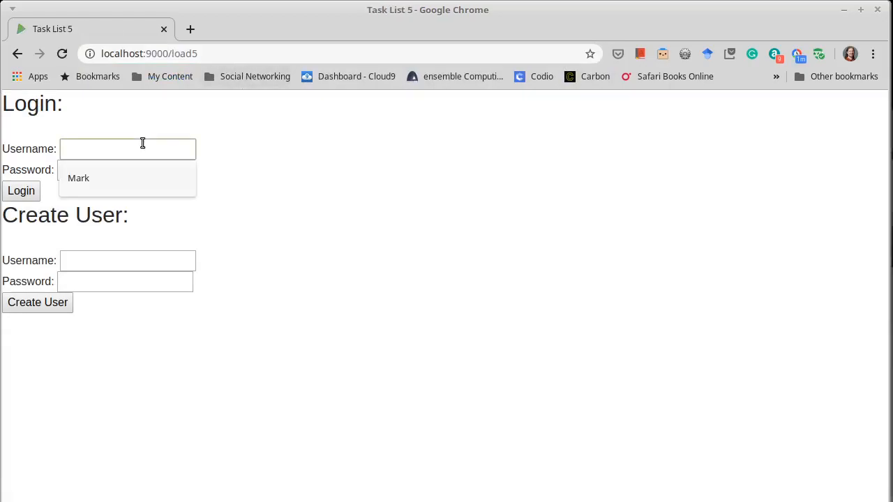
{"action": "left_click", "coordinate": [78, 178]}
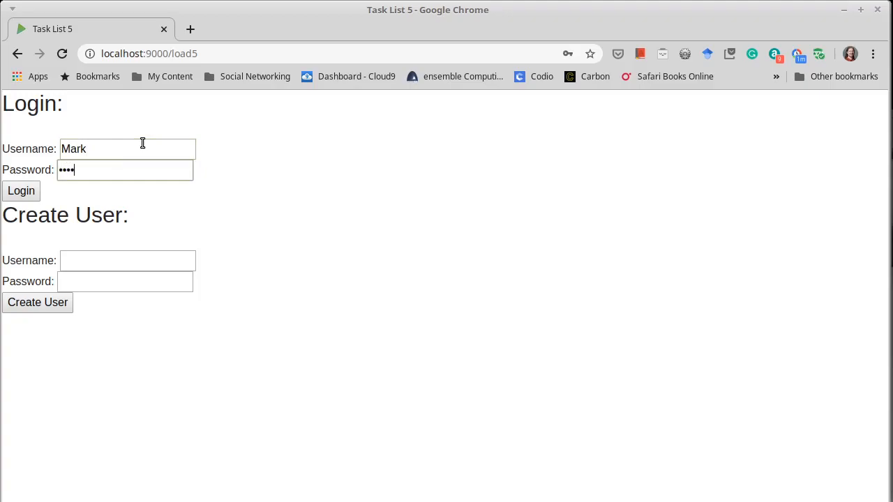
{"action": "left_click", "coordinate": [21, 191]}
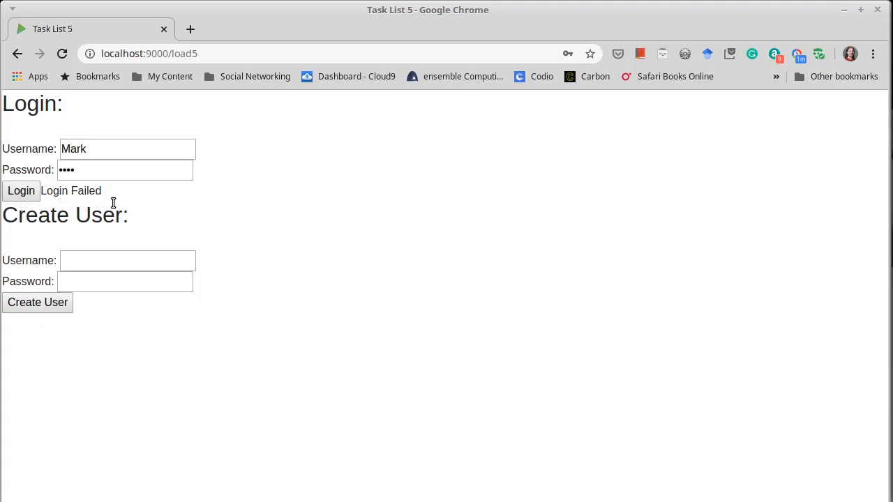
{"action": "mouse_move", "coordinate": [259, 224]}
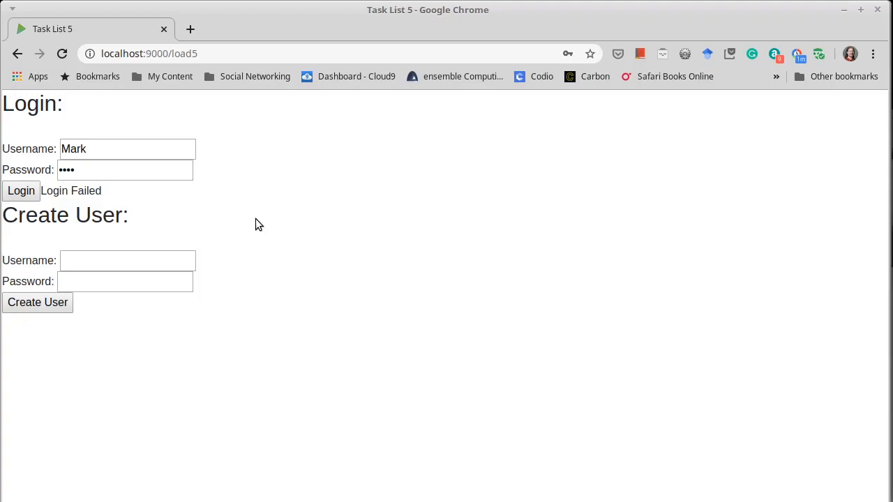
{"action": "mouse_move", "coordinate": [264, 249]}
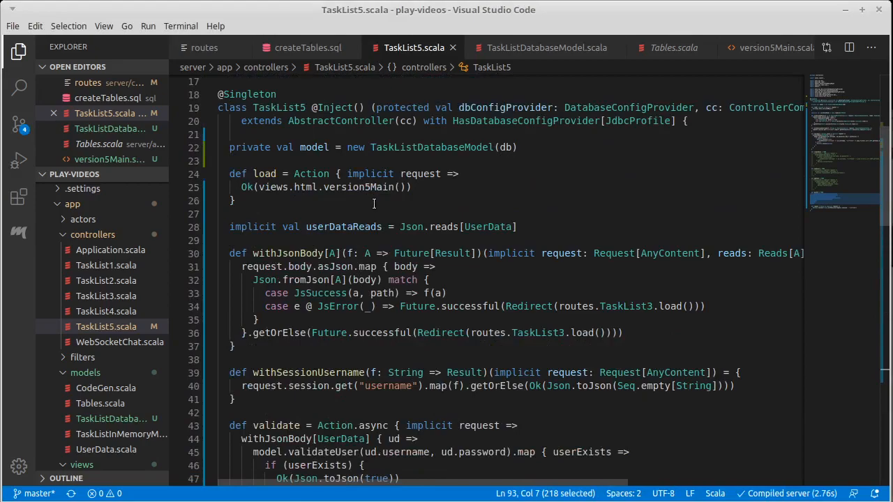
Inspect validateUser's username-and-password filter condition in TaskListDatabaseModel.scala
{"action": "left_click", "coordinate": [546, 47]}
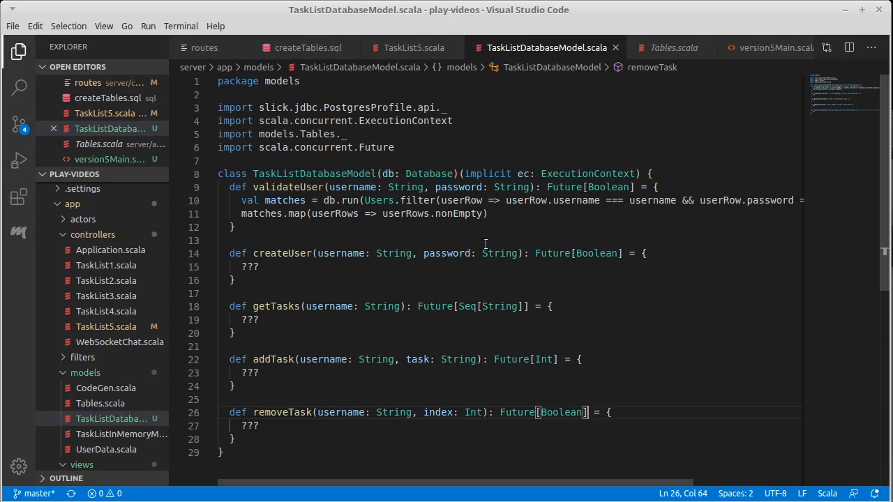
{"action": "mouse_move", "coordinate": [498, 237]}
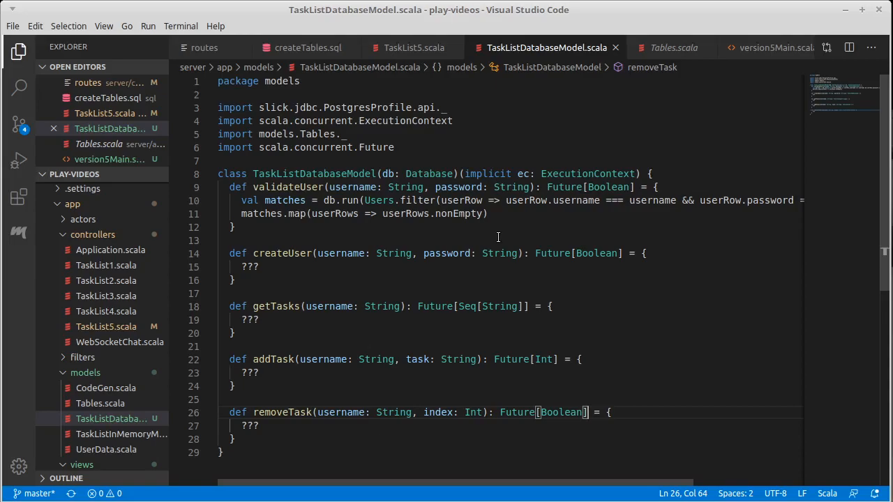
{"action": "left_click_drag", "start_coordinate": [506, 200], "coordinate": [735, 201]}
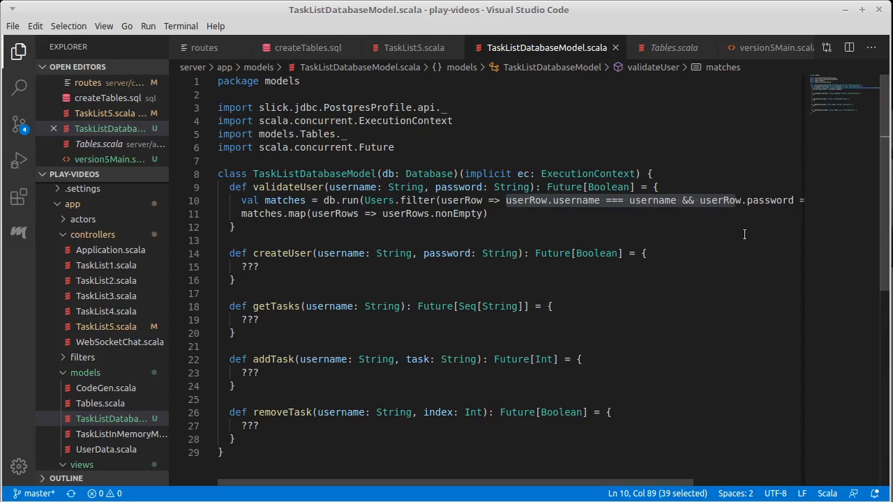
{"action": "mouse_move", "coordinate": [590, 171]}
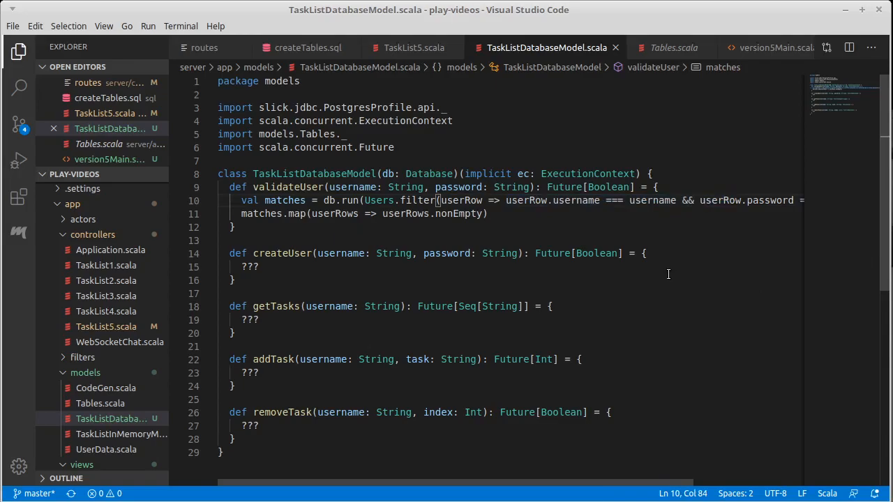
{"action": "left_click", "coordinate": [219, 200]}
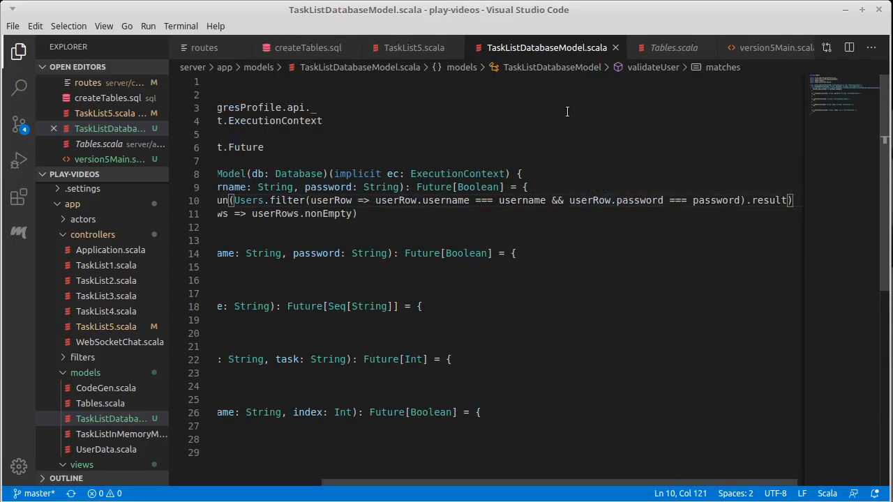
{"action": "mouse_move", "coordinate": [565, 197]}
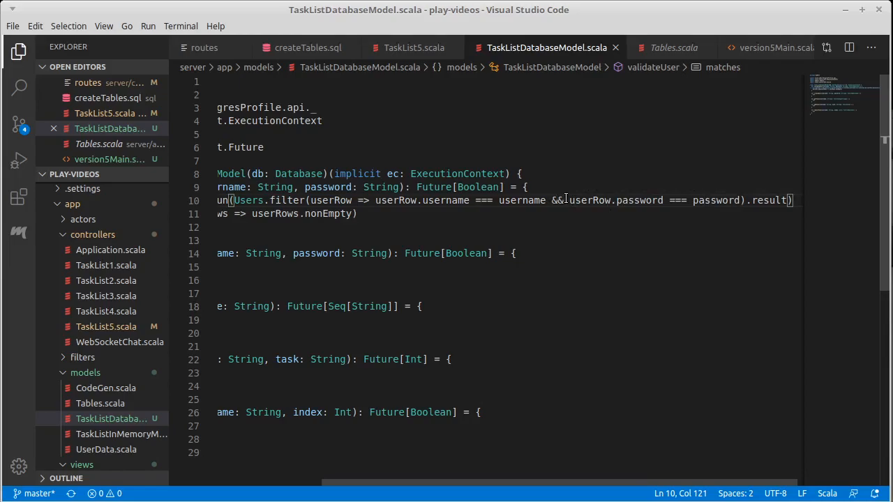
Delete '&& userRow.password === password' from validateUser's filter, keeping .result
{"action": "left_click_drag", "start_coordinate": [570, 200], "coordinate": [741, 200]}
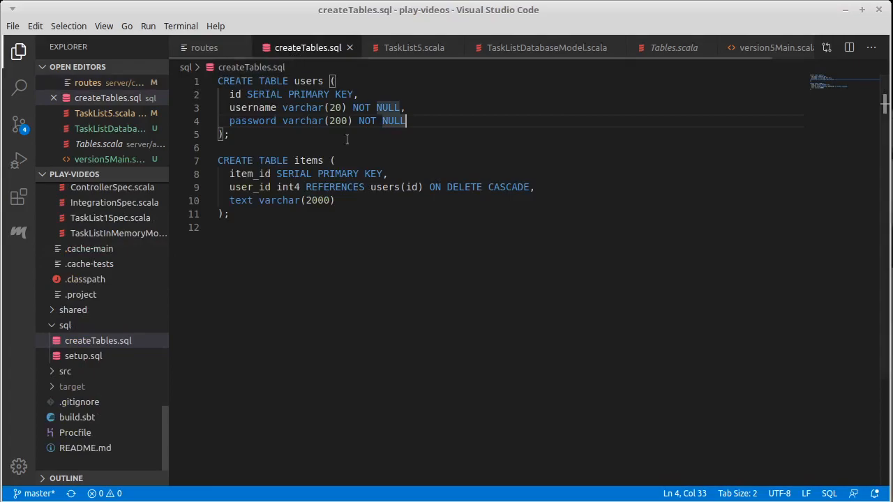
{"action": "left_click", "coordinate": [546, 47]}
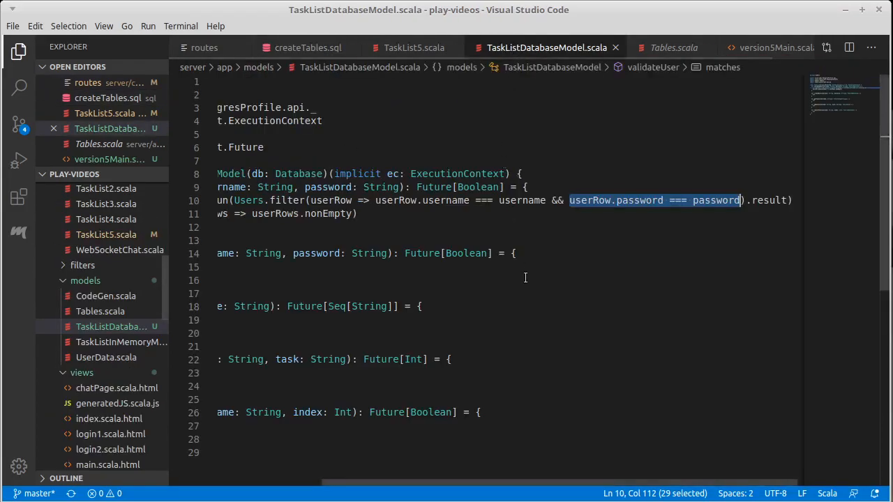
{"action": "mouse_move", "coordinate": [552, 318]}
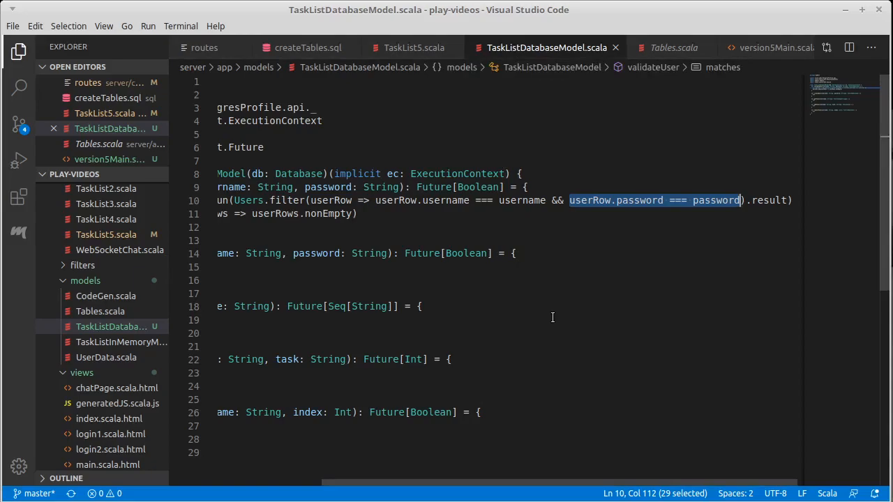
{"action": "mouse_move", "coordinate": [522, 200]}
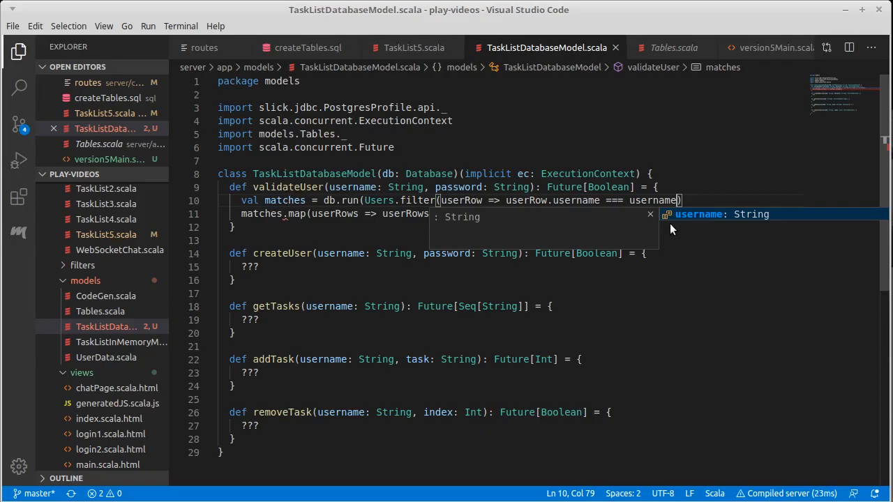
{"action": "type", "text": ".result)"}
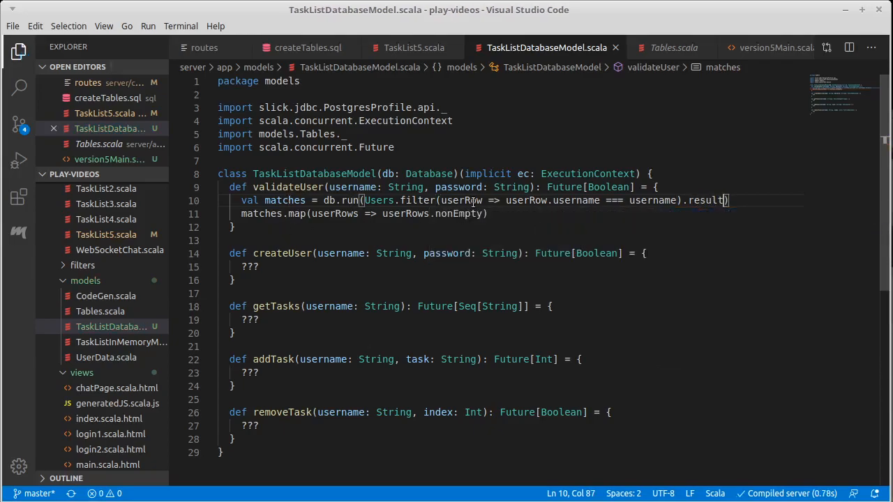
{"action": "mouse_move", "coordinate": [572, 200]}
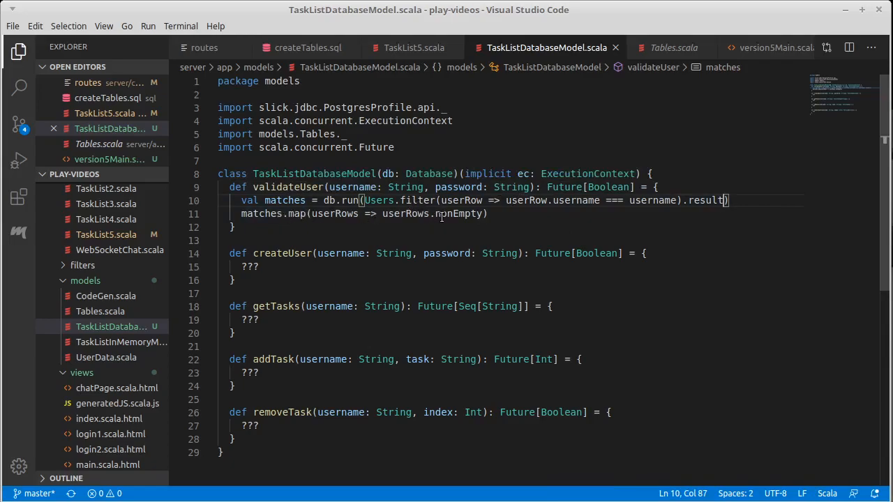
{"action": "mouse_move", "coordinate": [436, 213]}
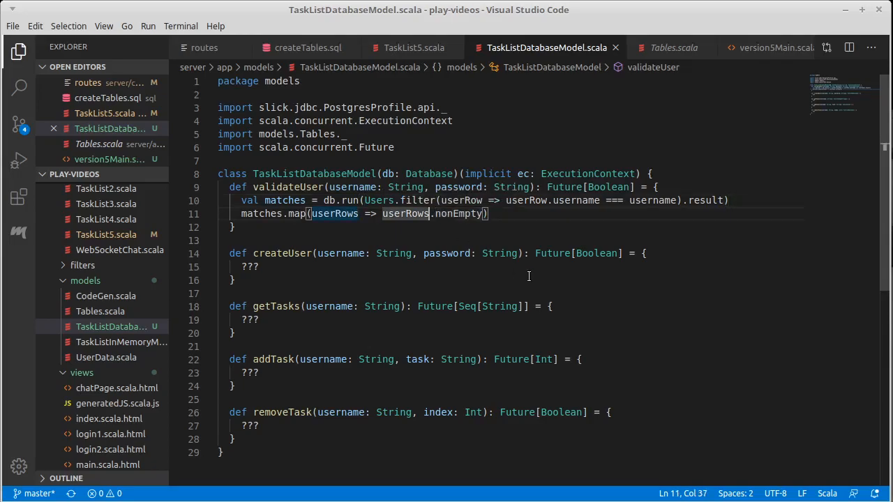
Filter validateUser's rows with BCrypt.checkpw(password, userRow.password) and import org.mindrot.jbcrypt.BCrypt
{"action": "type", "text": "."}
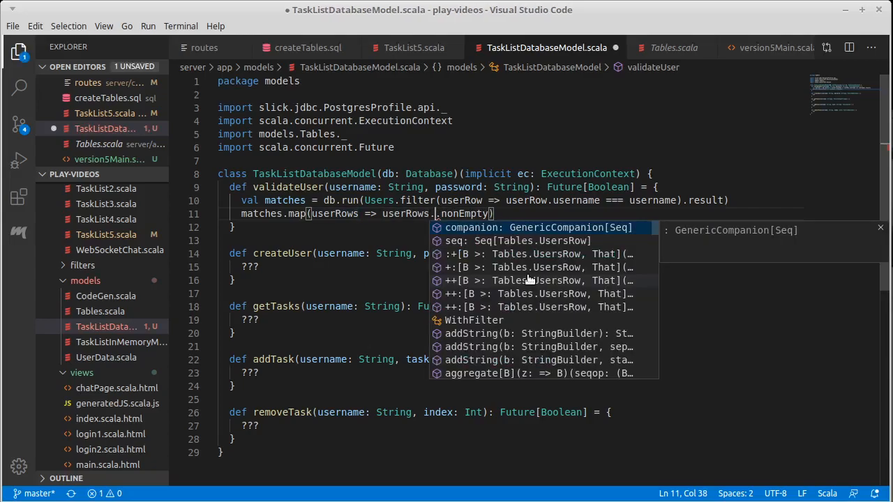
{"action": "type", "text": "filter("}
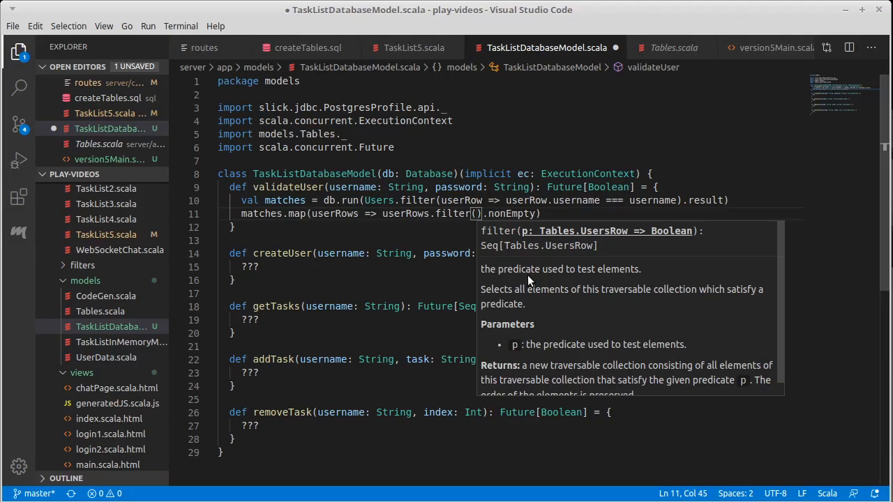
{"action": "type", "text": "userRow =>"}
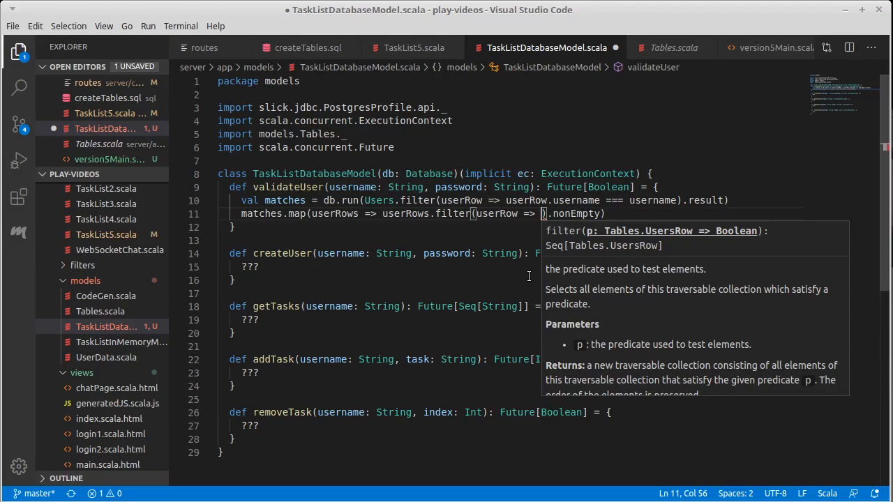
{"action": "type", "text": "BCrypt"}
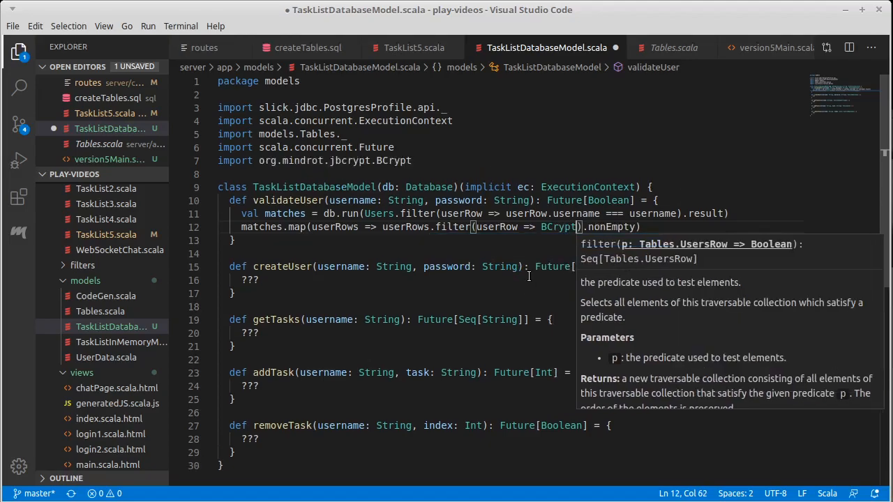
{"action": "type", "text": "checkpw("}
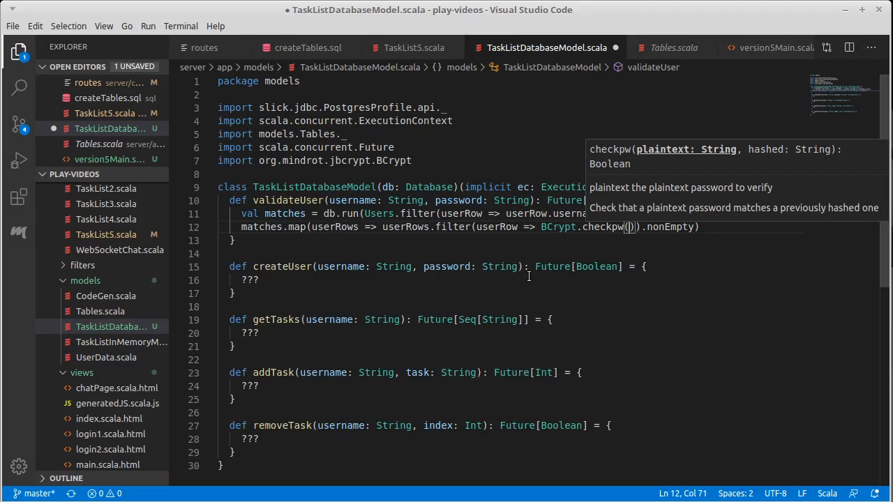
{"action": "type", "text": "password,"}
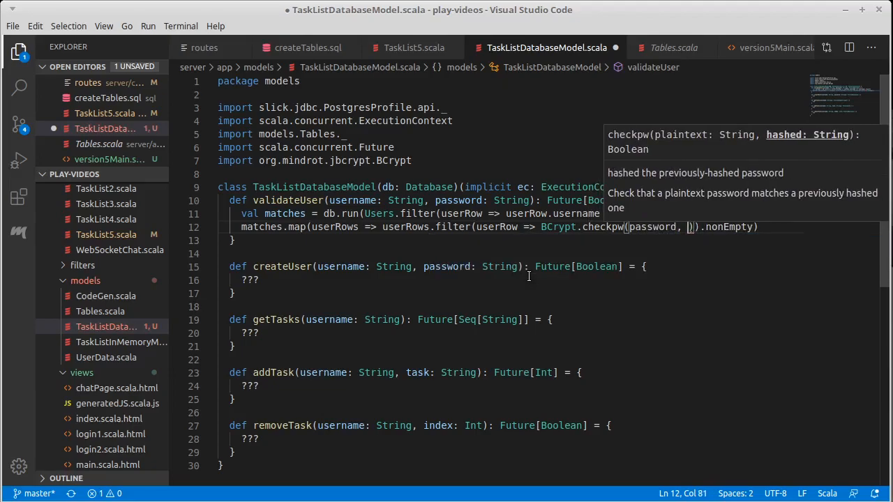
{"action": "type", "text": "user"}
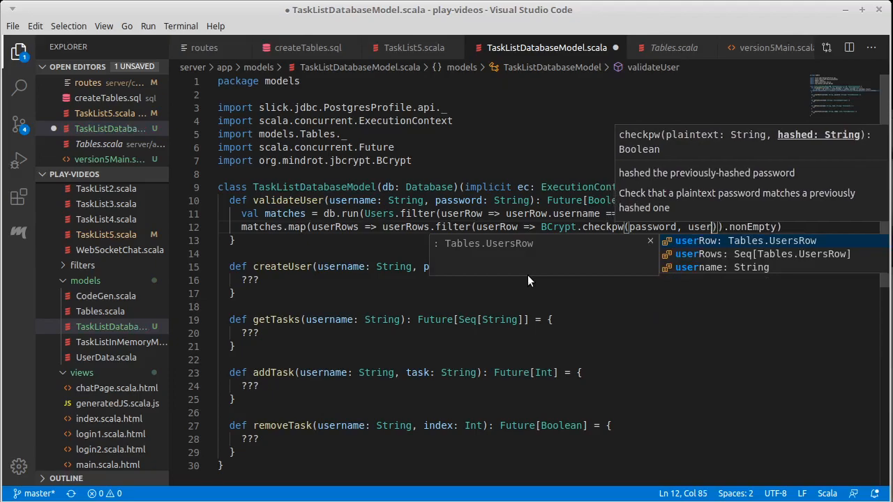
{"action": "type", "text": ".password"}
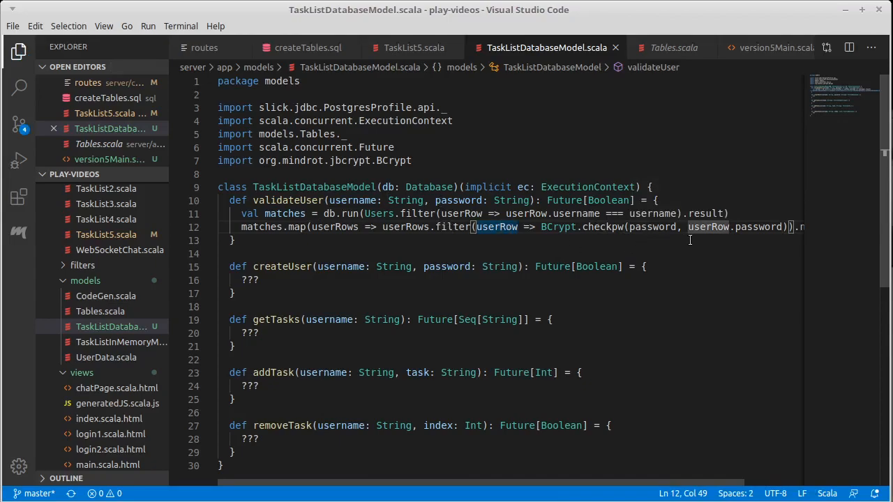
{"action": "mouse_move", "coordinate": [661, 254]}
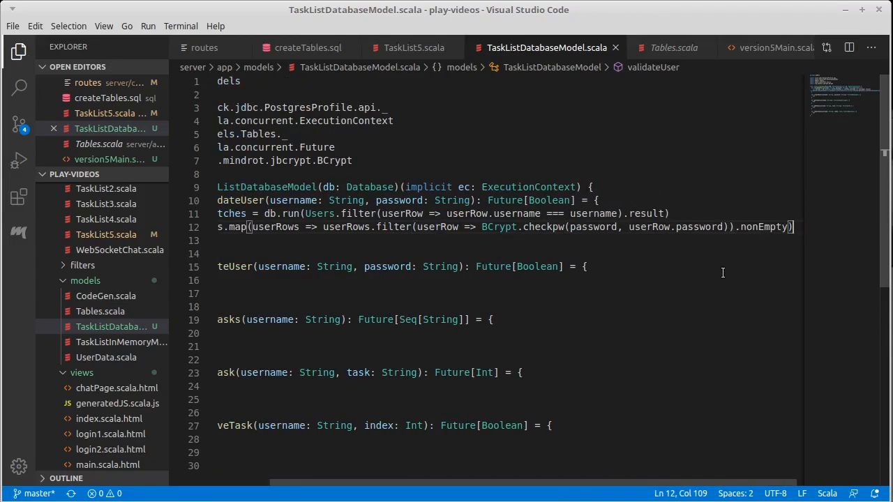
{"action": "mouse_move", "coordinate": [535, 226]}
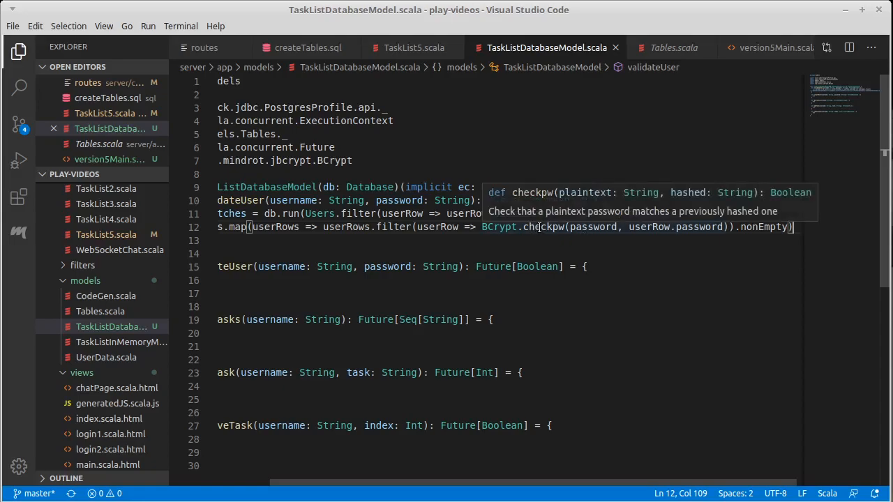
{"action": "mouse_move", "coordinate": [653, 284]}
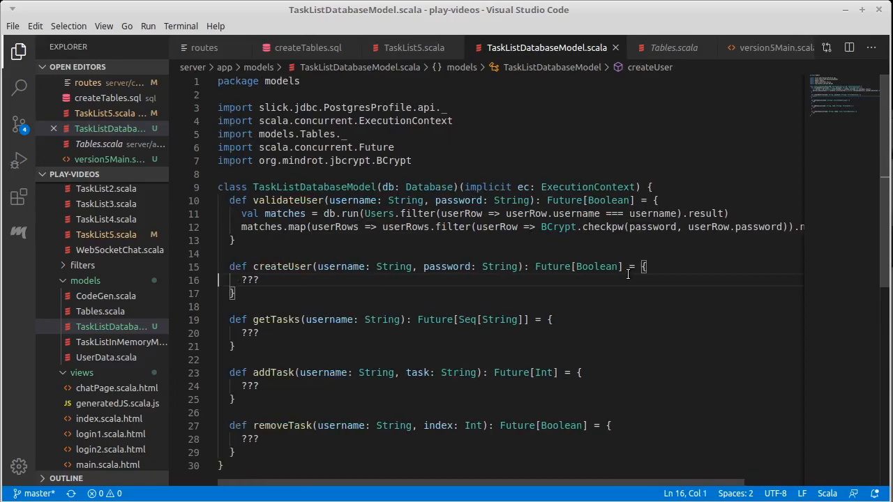
{"action": "mouse_move", "coordinate": [334, 283]}
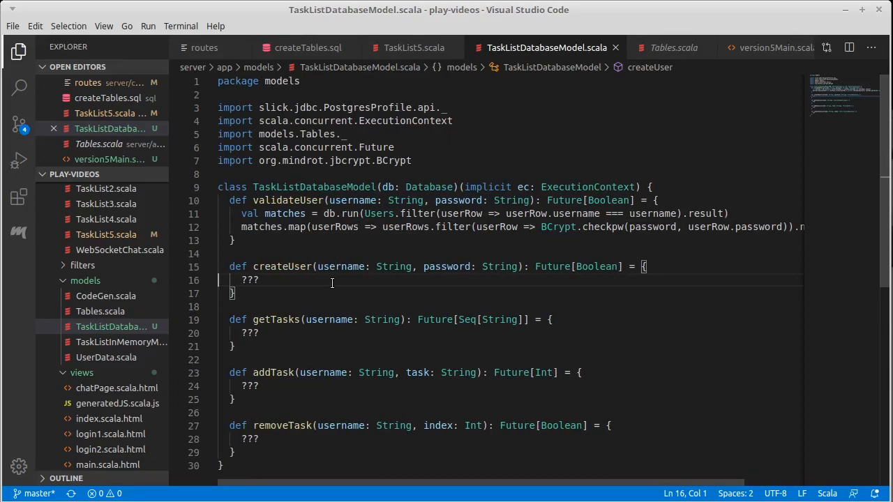
{"action": "left_click", "coordinate": [414, 47]}
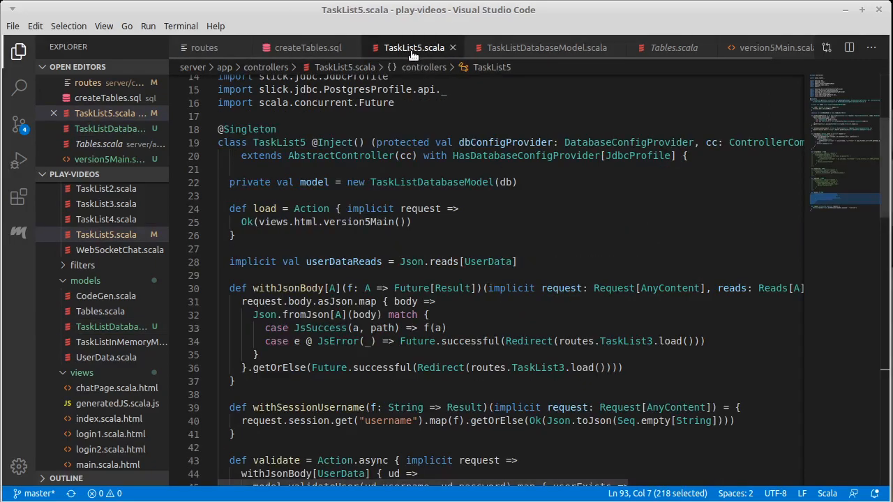
{"action": "scroll", "scroll_direction": "down", "scroll_amount": 3}
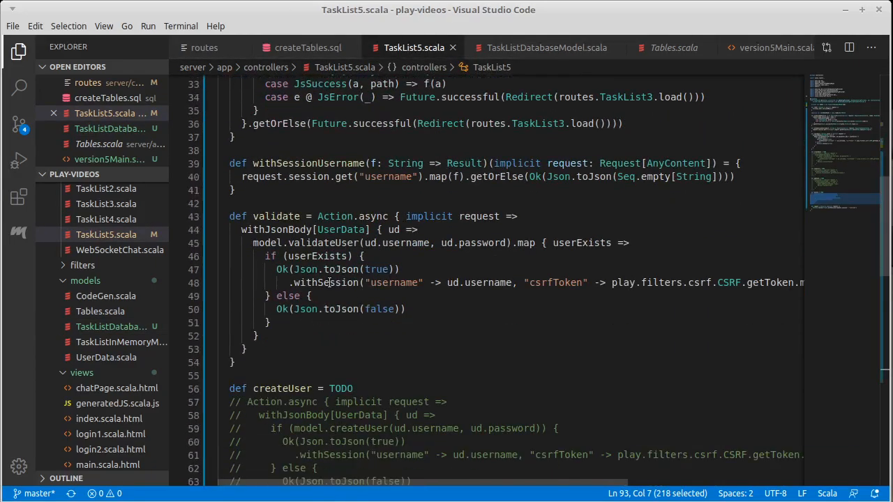
{"action": "mouse_move", "coordinate": [514, 47]}
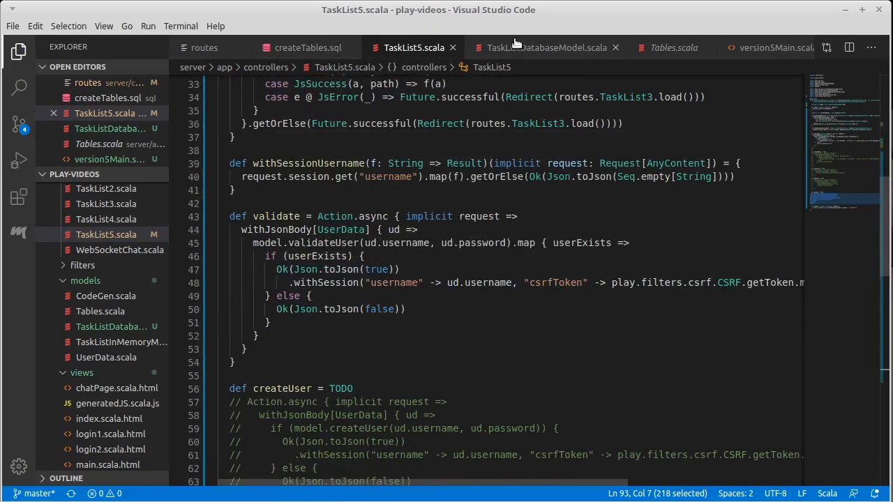
{"action": "left_click", "coordinate": [548, 48]}
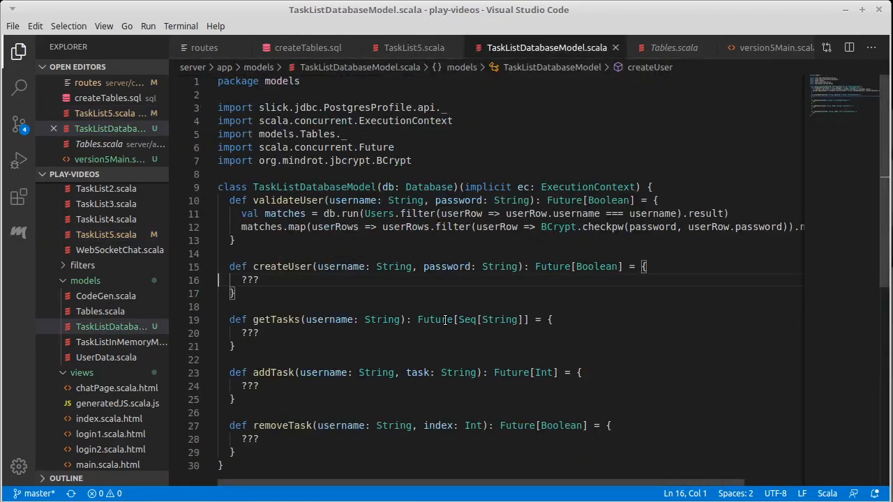
Replace createUser's ??? with db.run(Users += UserRow(-1, username))
{"action": "key", "text": "Backspace"}
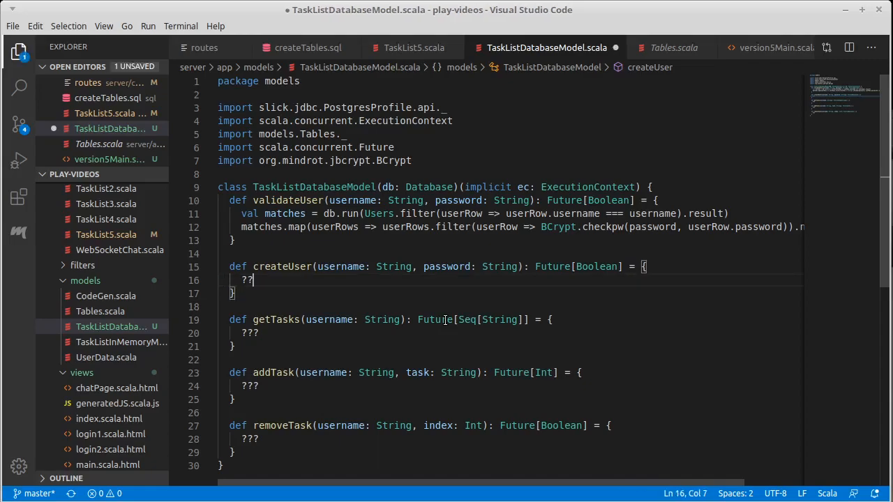
{"action": "key", "text": "BackSpace"}
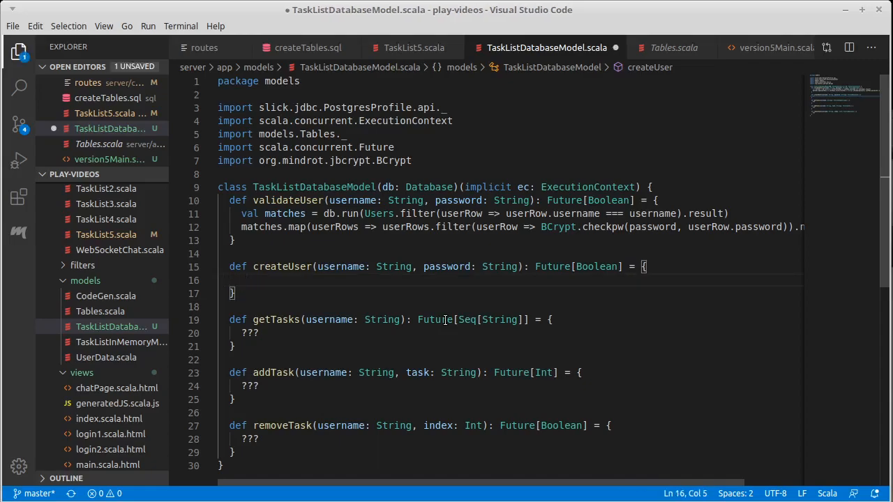
{"action": "type", "text": "db.run("}
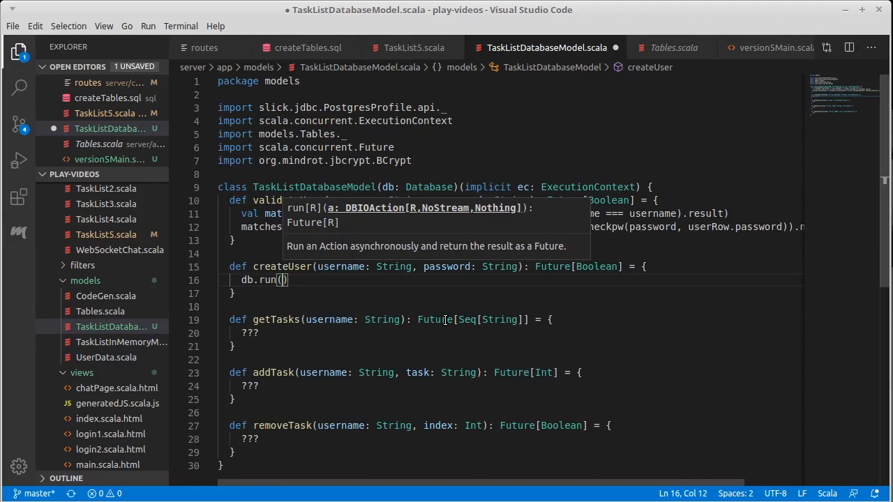
{"action": "type", "text": "Users +="}
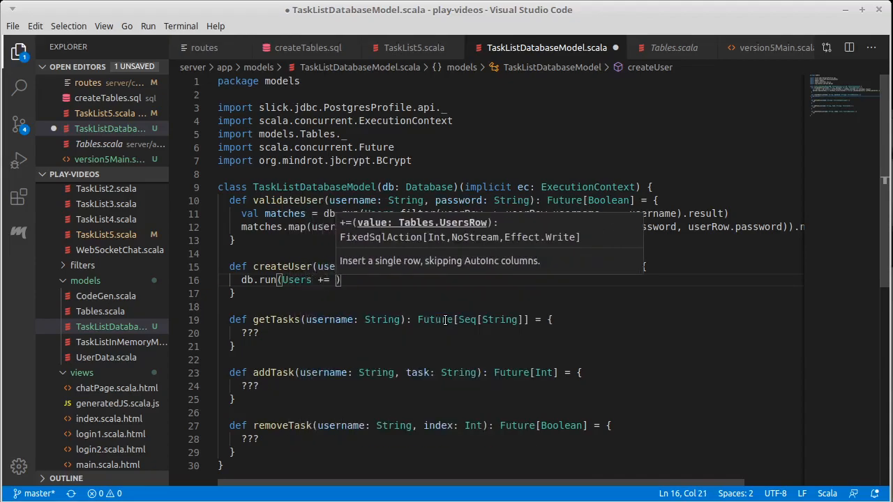
{"action": "type", "text": "UserRow("}
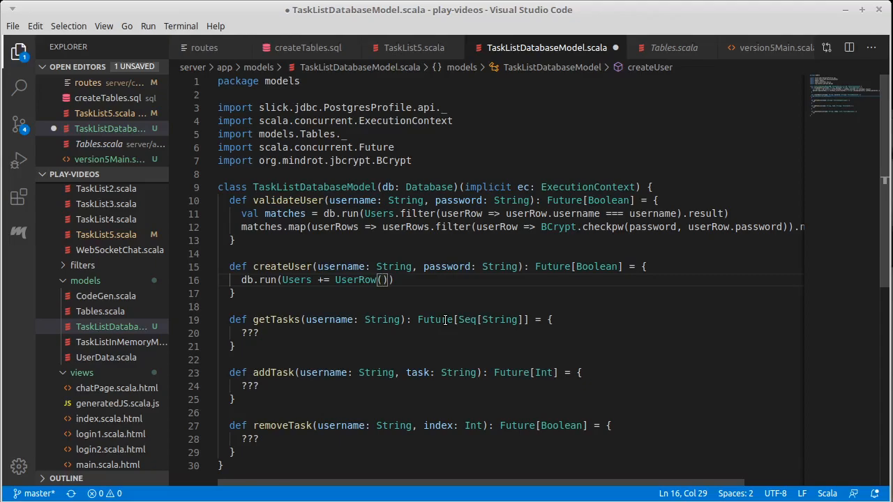
{"action": "type", "text": "-1,"}
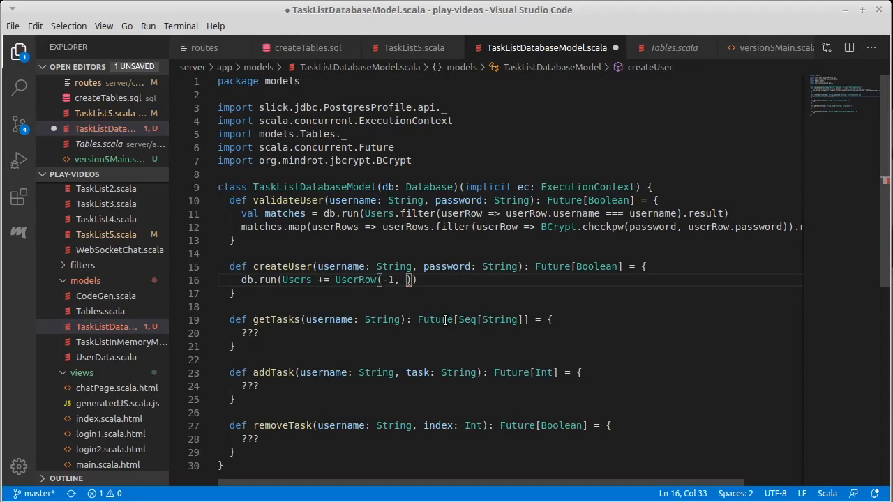
{"action": "type", "text": "username"}
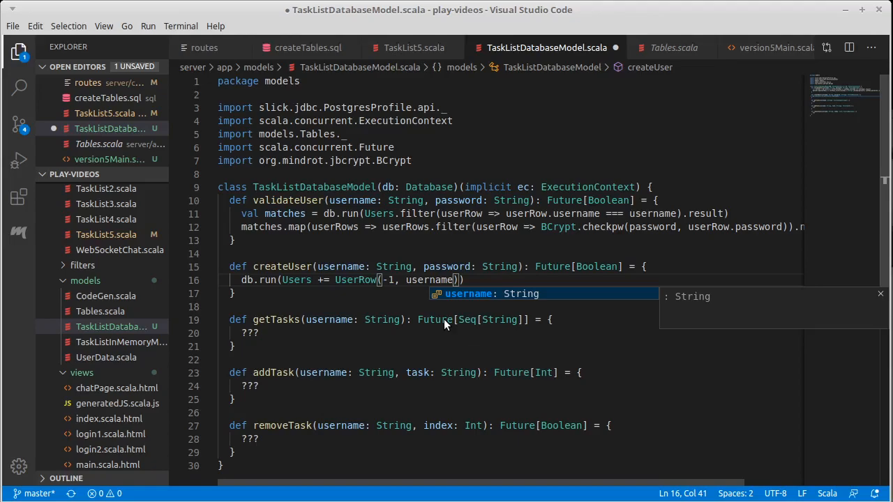
Complete the insert as UsersRow(-1, username, BCrypt.hashpw(password, BCrypt.gensalt()))
{"action": "type", "text": ","}
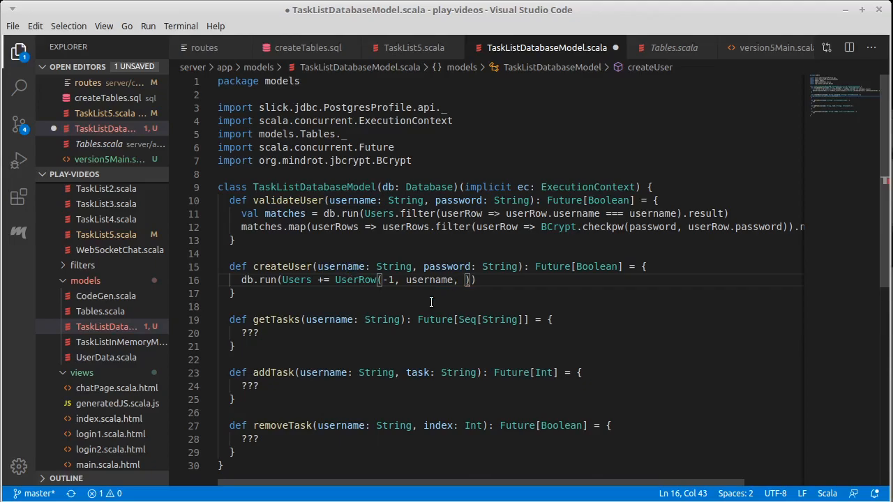
{"action": "type", "text": "BCr"}
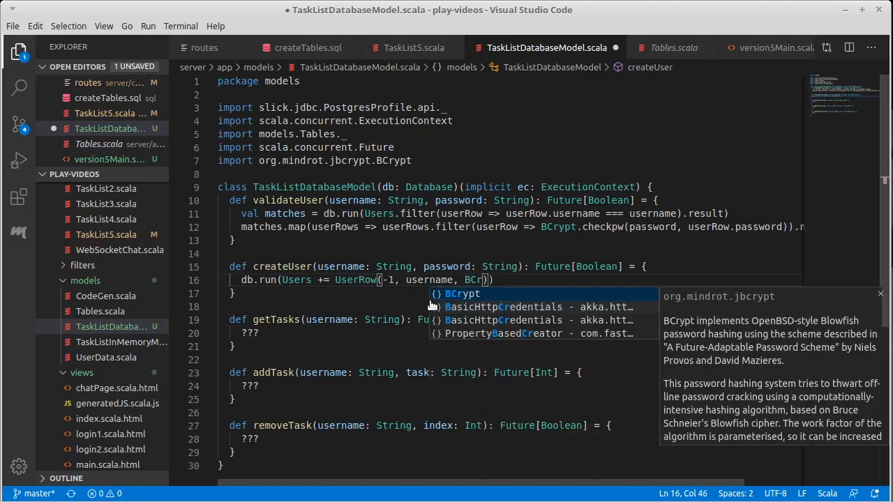
{"action": "type", "text": ".hashpw("}
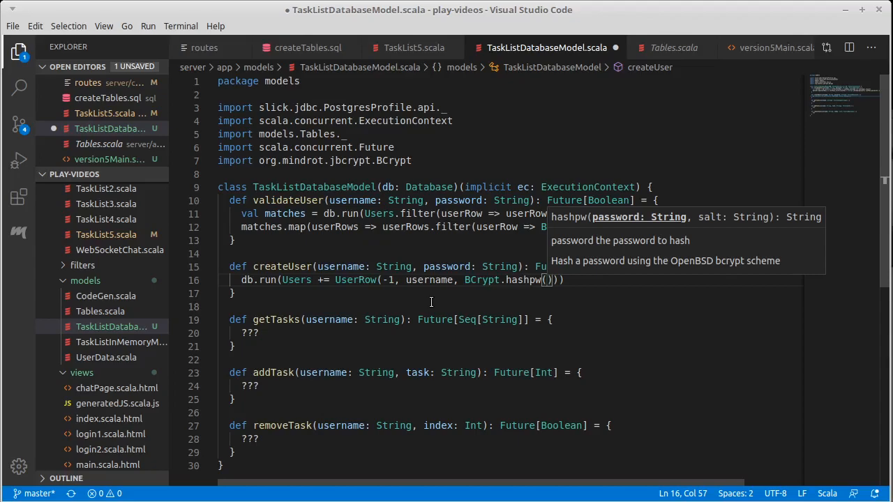
{"action": "type", "text": "password,"}
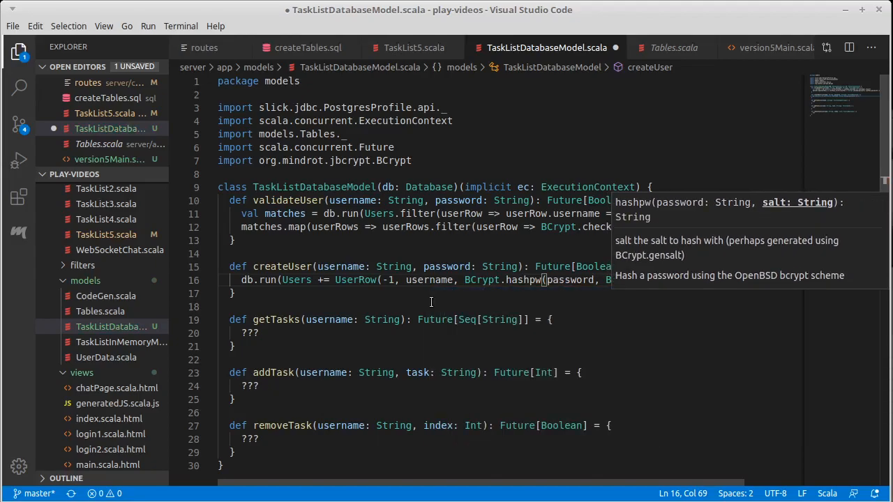
{"action": "type", "text": "BCry"}
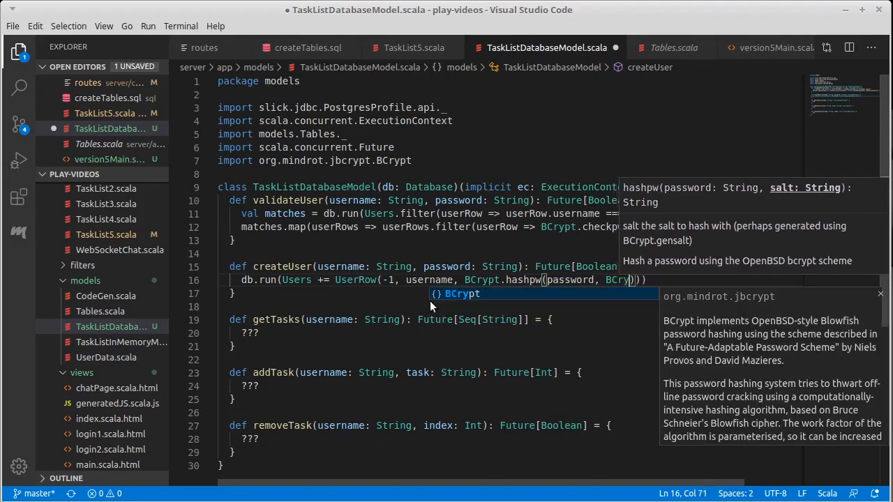
{"action": "type", "text": ".gensalt("}
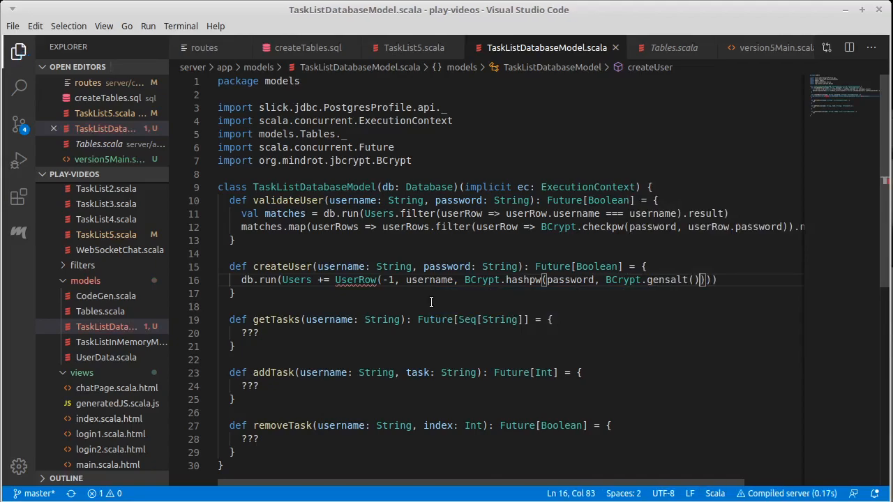
{"action": "mouse_move", "coordinate": [355, 279]}
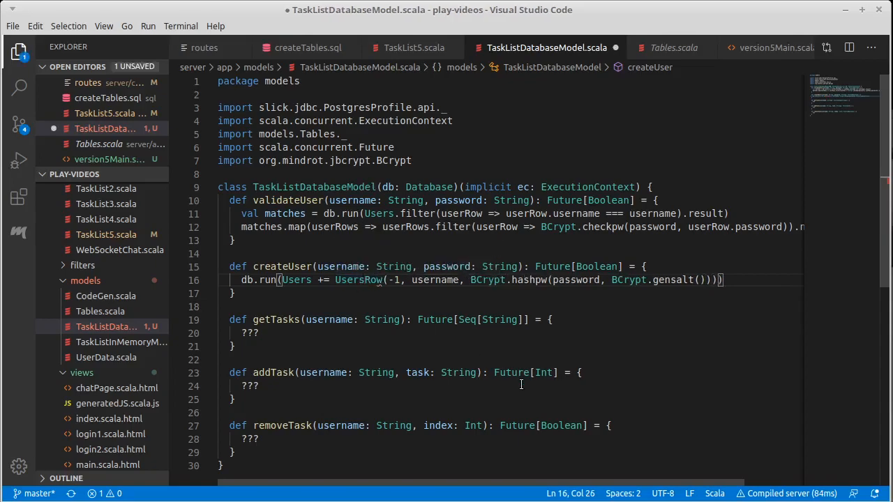
Keep createUser returning Future[Boolean] and append .map(addCount => addCount > 0) to db.run
{"action": "key", "text": "ctrl+s"}
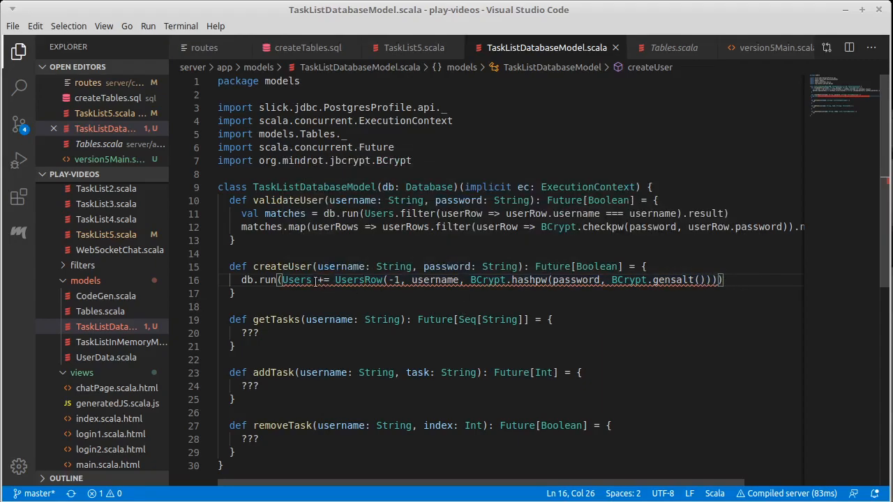
{"action": "mouse_move", "coordinate": [296, 279]}
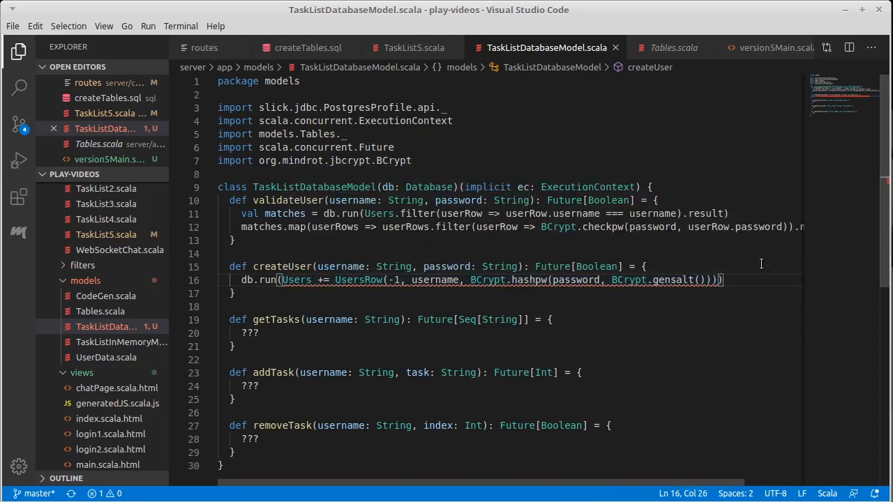
{"action": "mouse_move", "coordinate": [635, 346]}
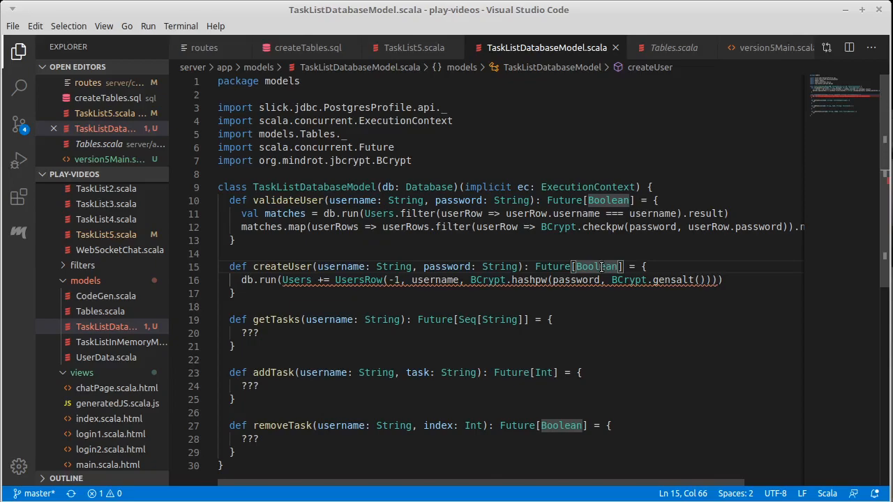
{"action": "type", "text": "Int"}
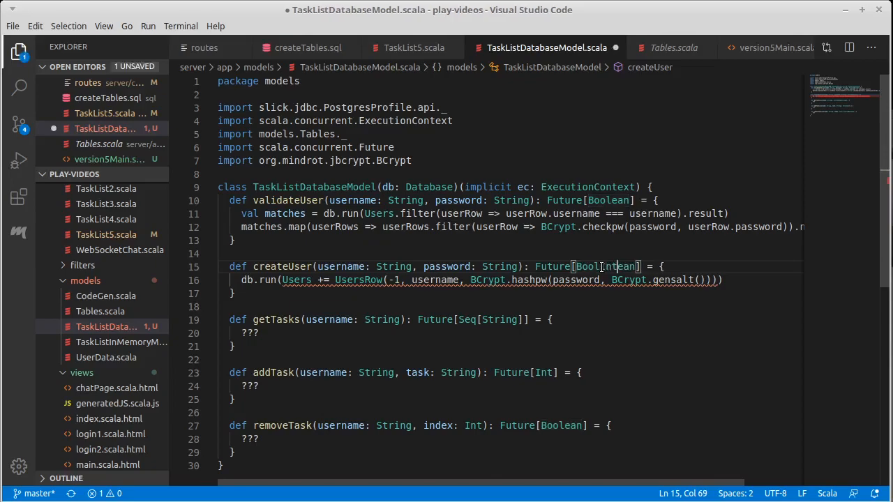
{"action": "double_click", "coordinate": [606, 266]}
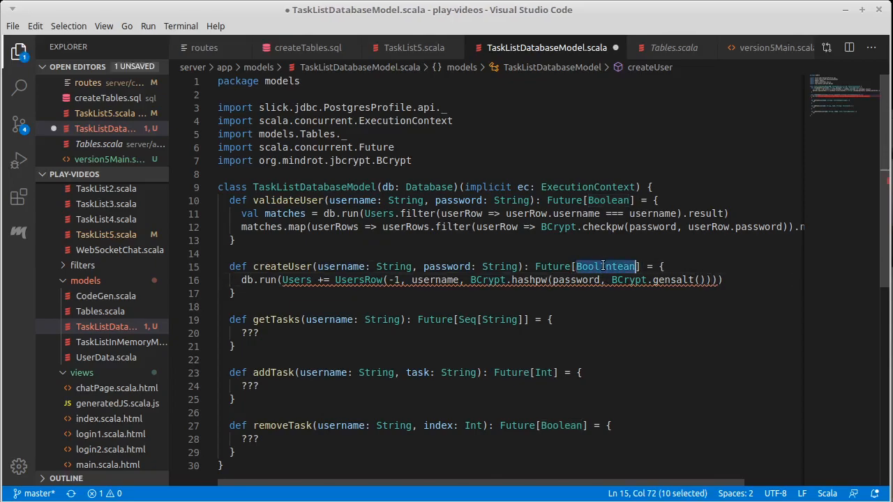
{"action": "type", "text": "Int"}
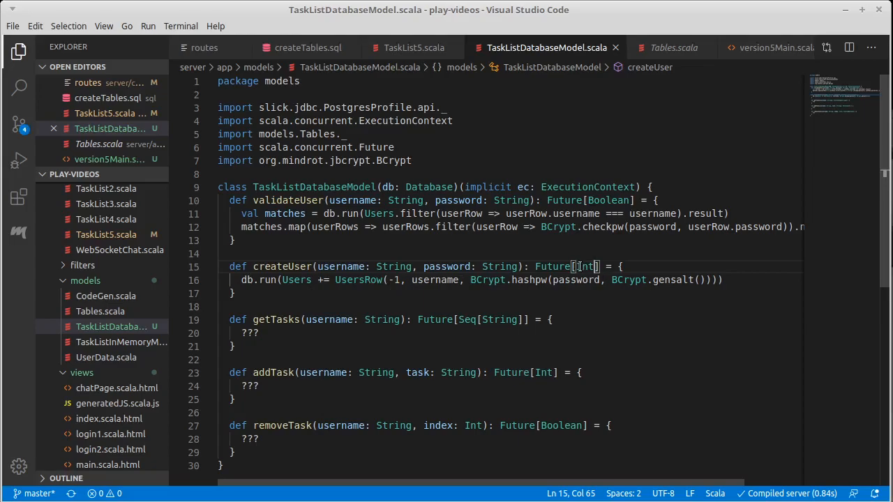
{"action": "double_click", "coordinate": [586, 267]}
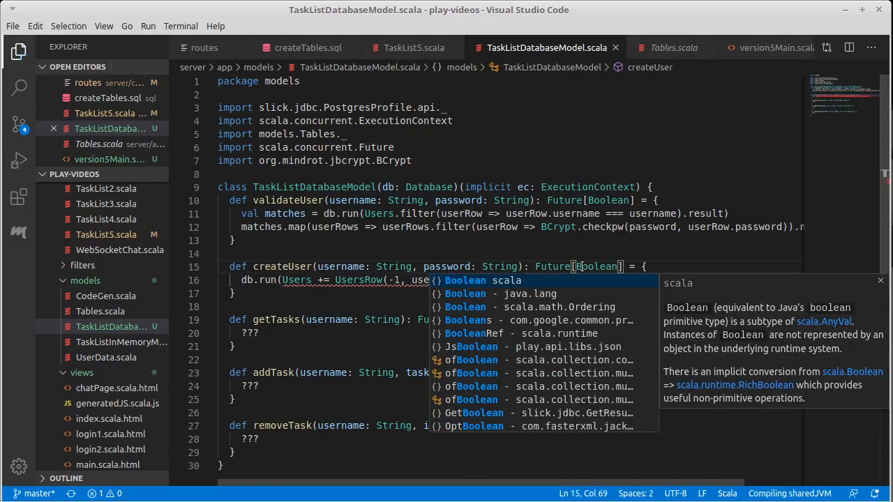
{"action": "type", "text": "BCrypt.hashpw(password, BCrypt.gensalt())))"}
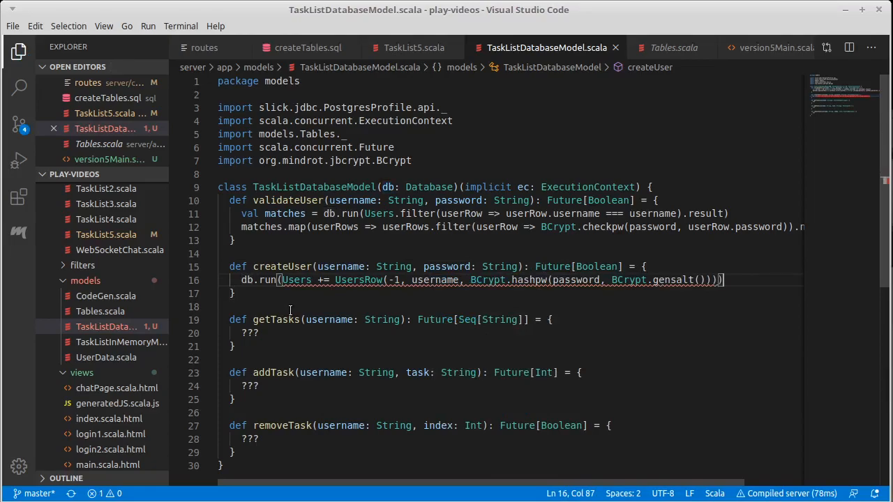
{"action": "type", "text": ".map(addCount => addCount > 0"}
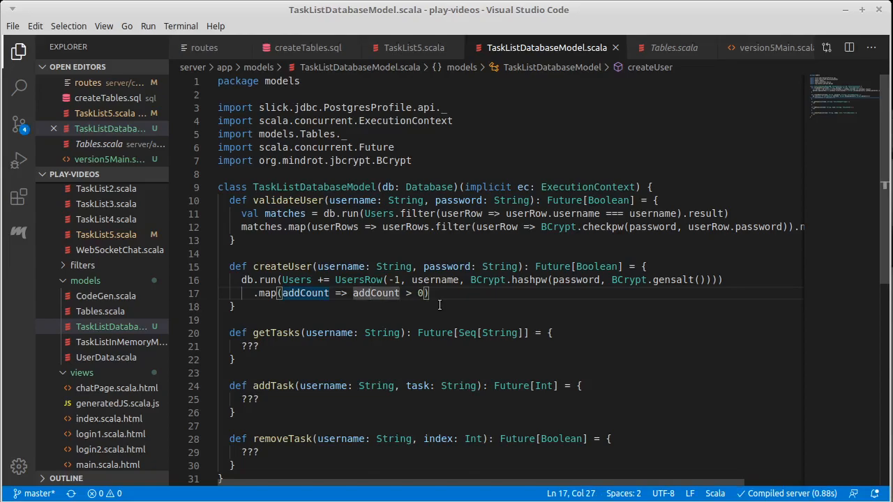
Create user Mark on the load5 page, then log in as Mark
{"action": "left_click", "coordinate": [414, 48]}
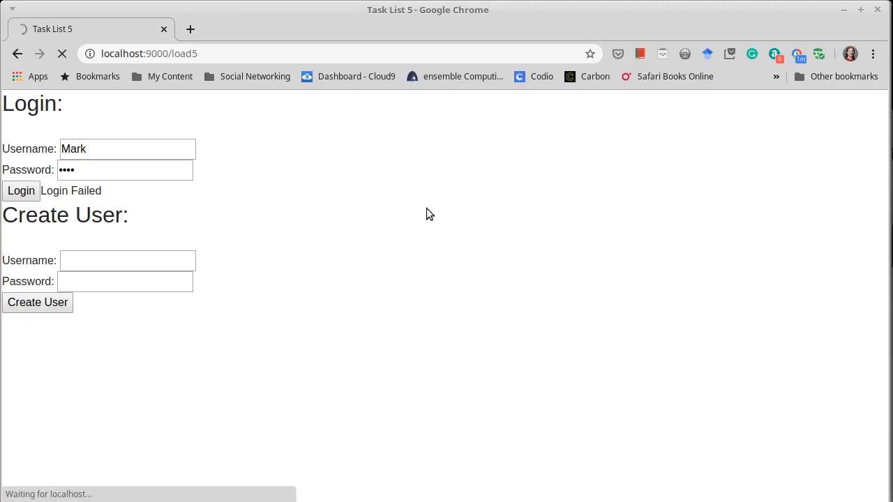
{"action": "mouse_move", "coordinate": [116, 249]}
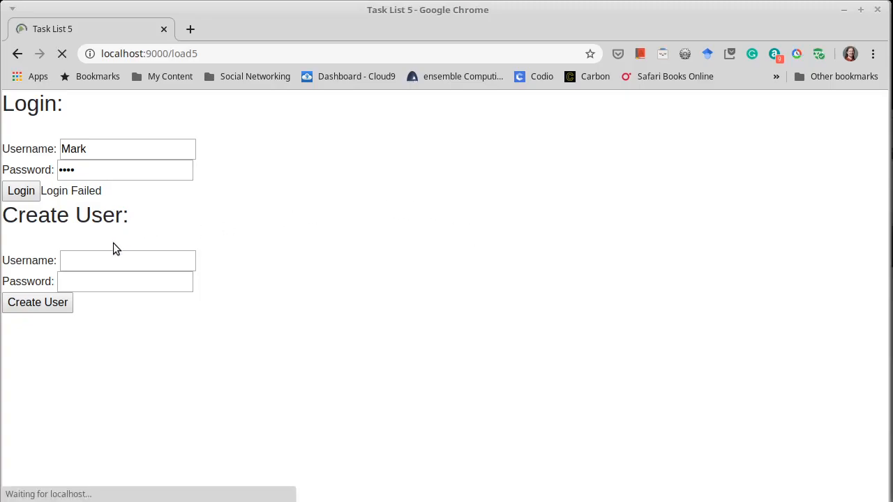
{"action": "type", "text": "Mark"}
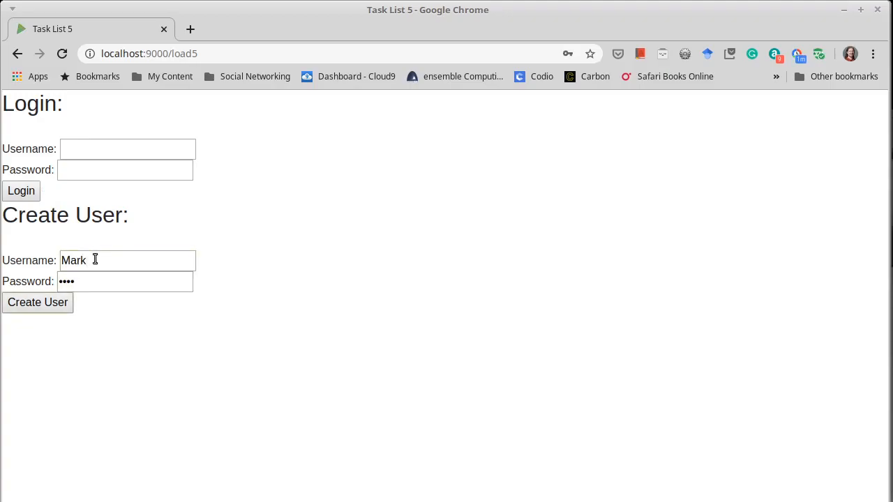
{"action": "left_click", "coordinate": [127, 149]}
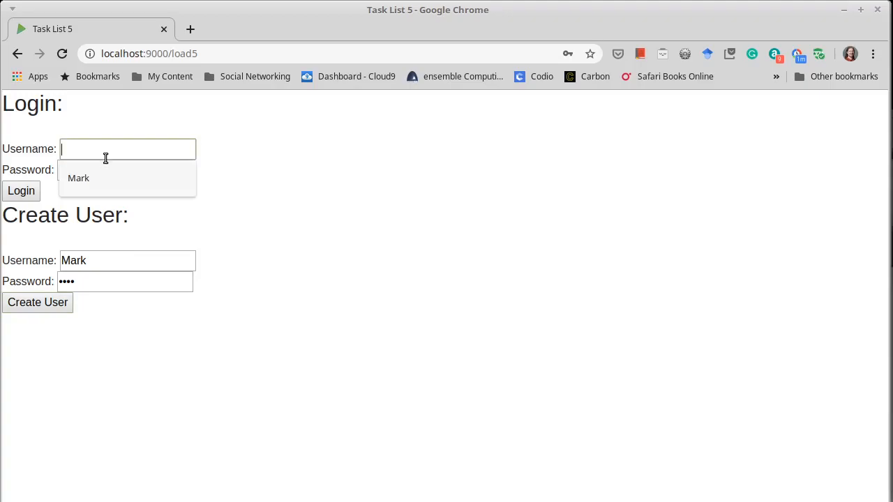
{"action": "left_click", "coordinate": [78, 178]}
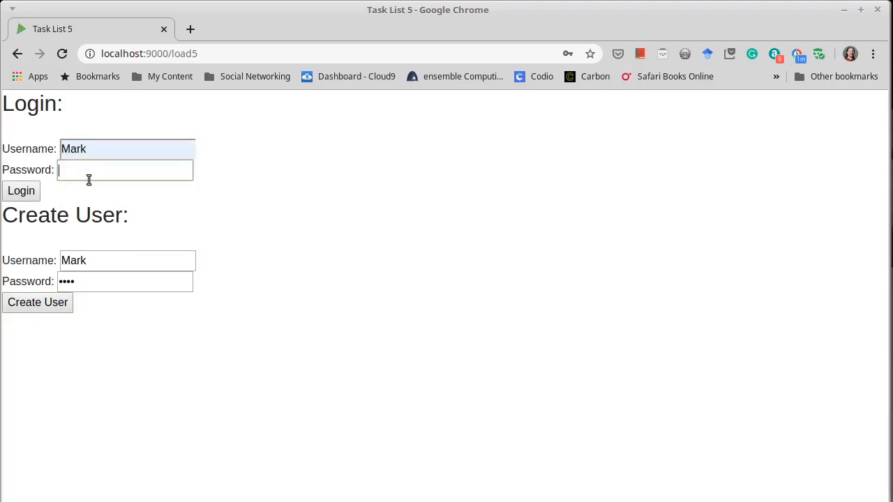
{"action": "left_click", "coordinate": [21, 190]}
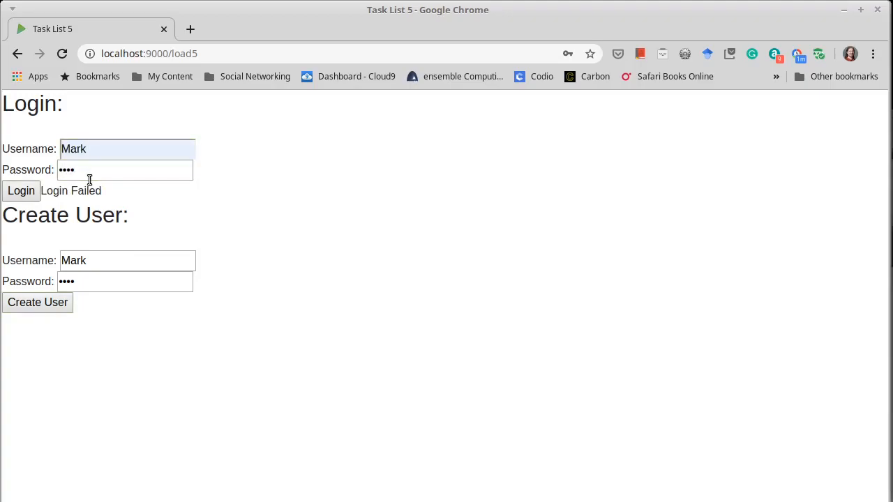
{"action": "mouse_move", "coordinate": [136, 205]}
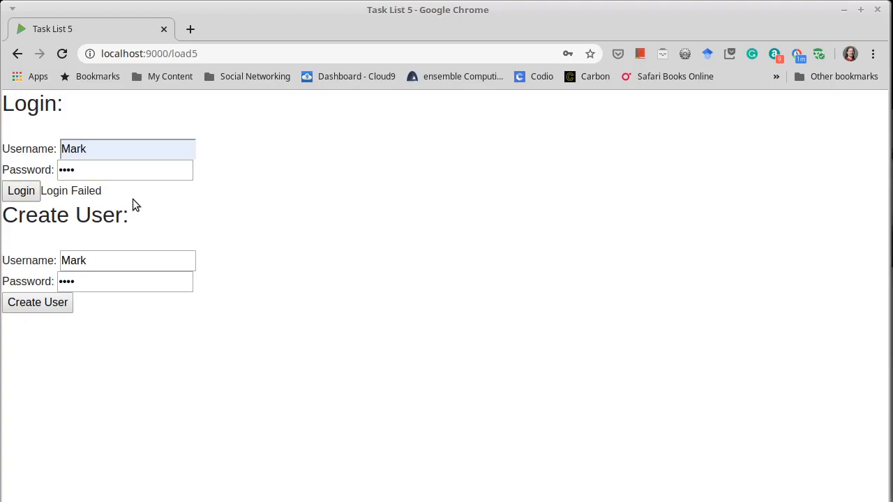
Open the DevTools console showing the 501 error and scroll the server request log
{"action": "key", "text": "F12"}
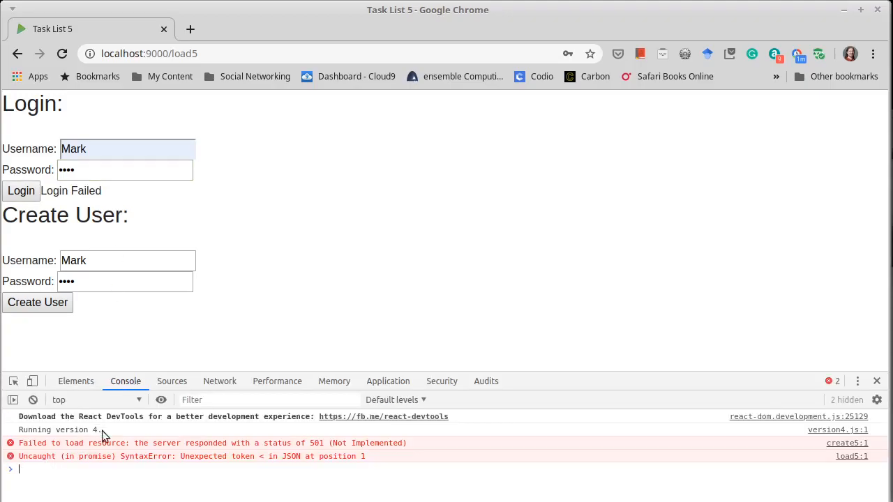
{"action": "mouse_move", "coordinate": [376, 448]}
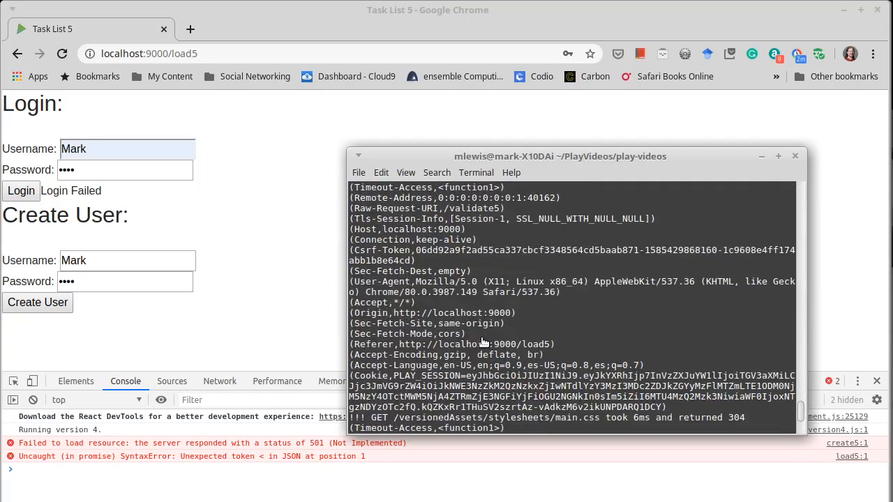
{"action": "scroll", "scroll_direction": "down", "scroll_amount": 3}
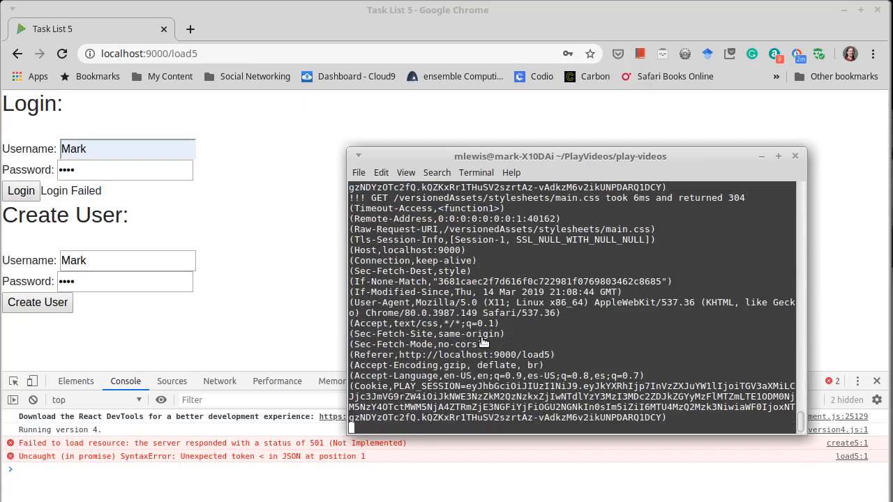